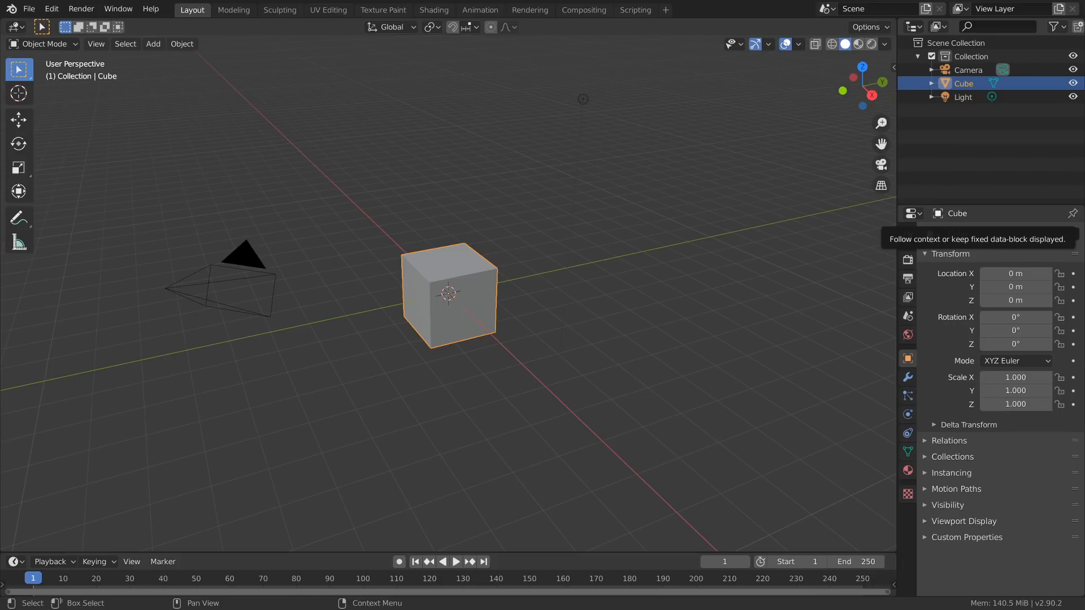
Step: Open the finished owl project and preview it in the Shading, Layout and Texture Paint workspaces
click(635, 10)
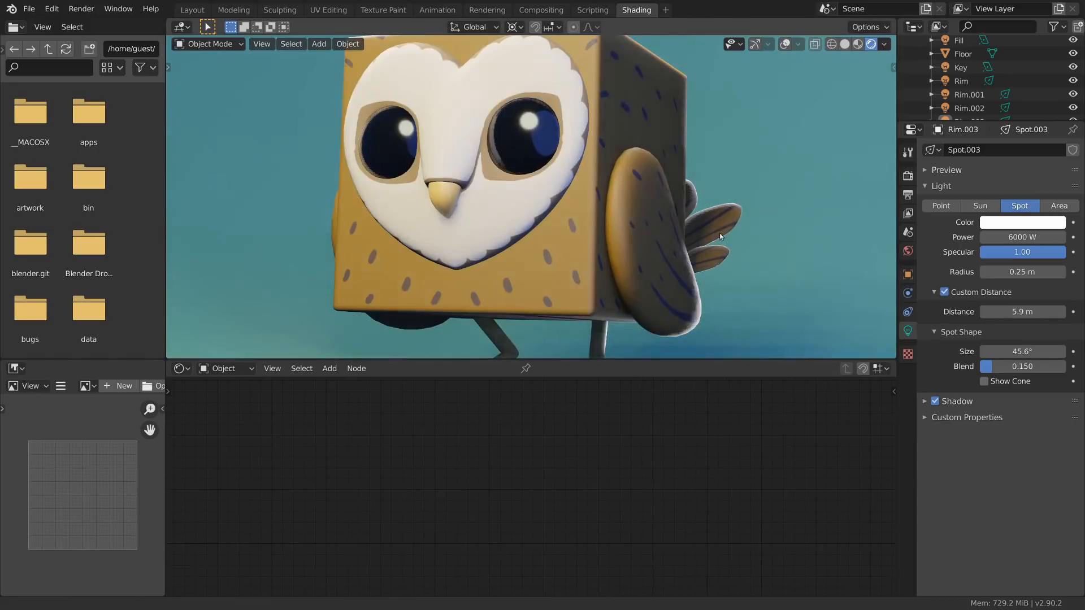
scroll(down, 3)
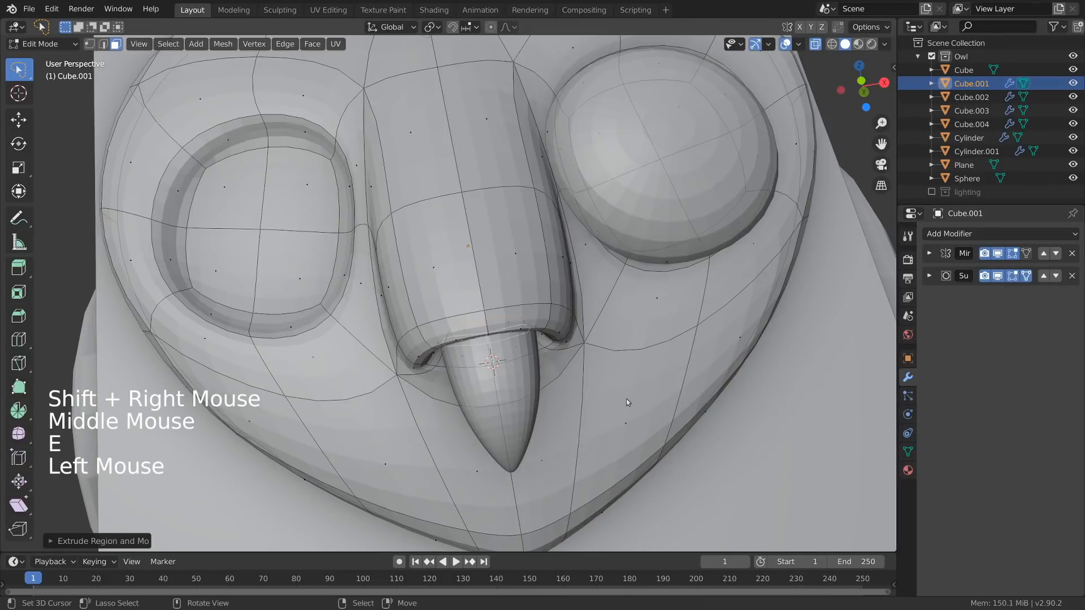
click(382, 10)
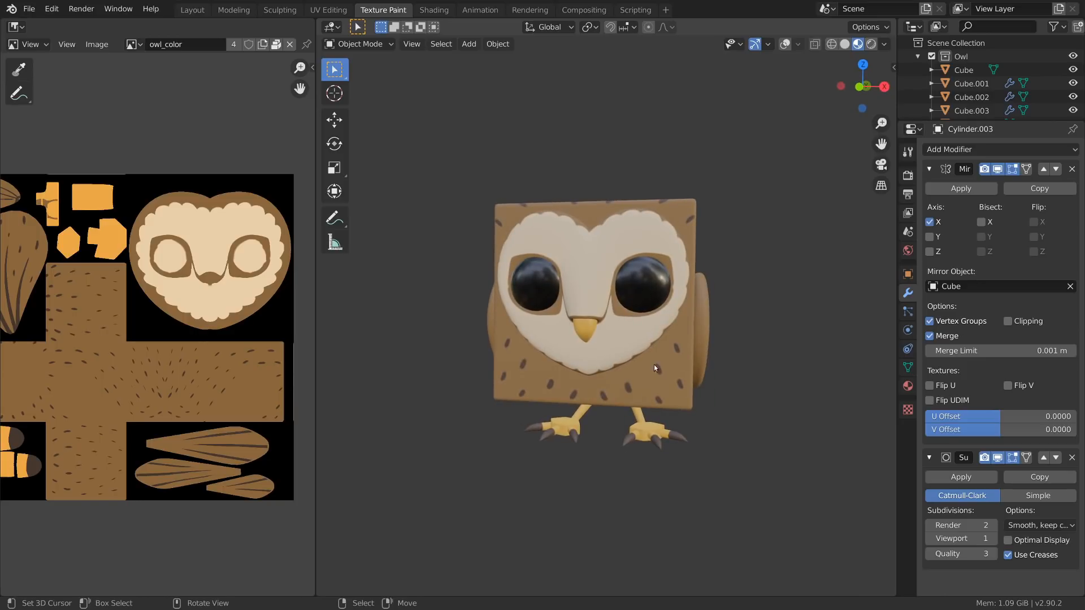
Step: Move and rotate the Rim spot light, then rotate the Fill light to aim at the owl
click(635, 10)
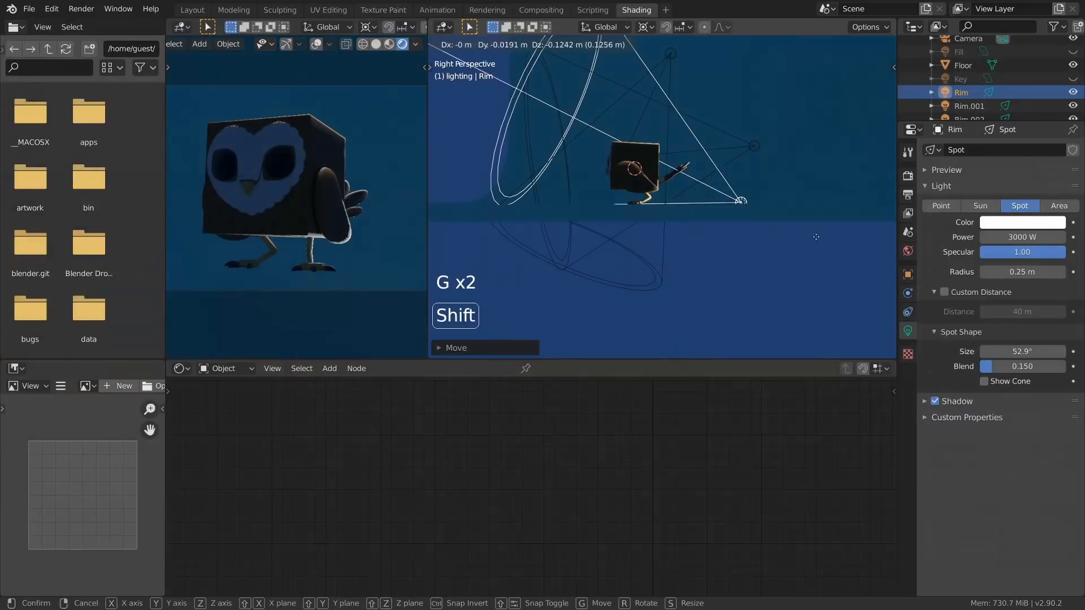
key(r)
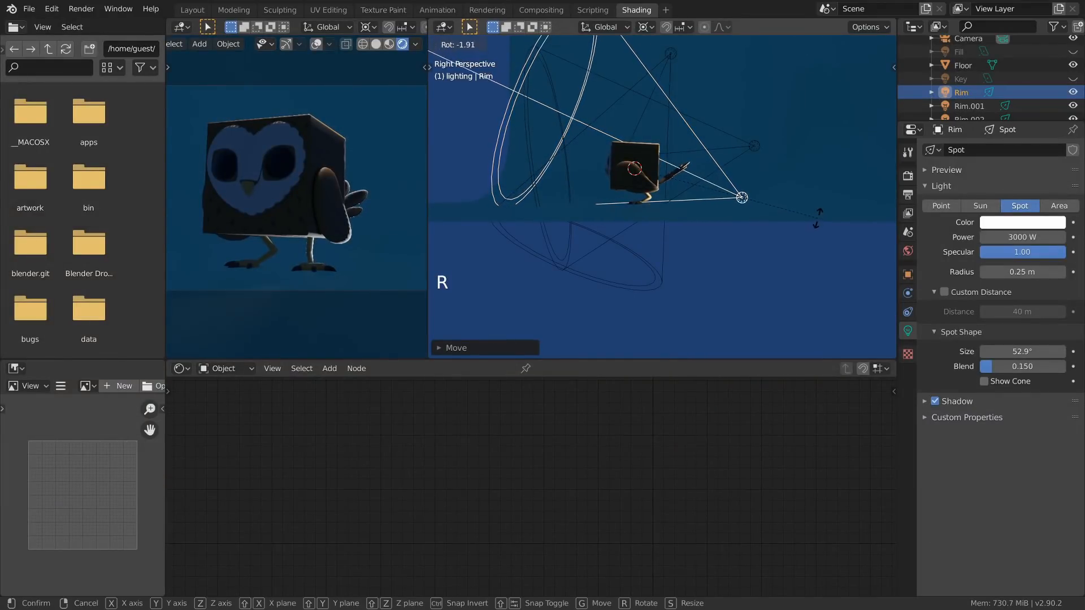
key(g)
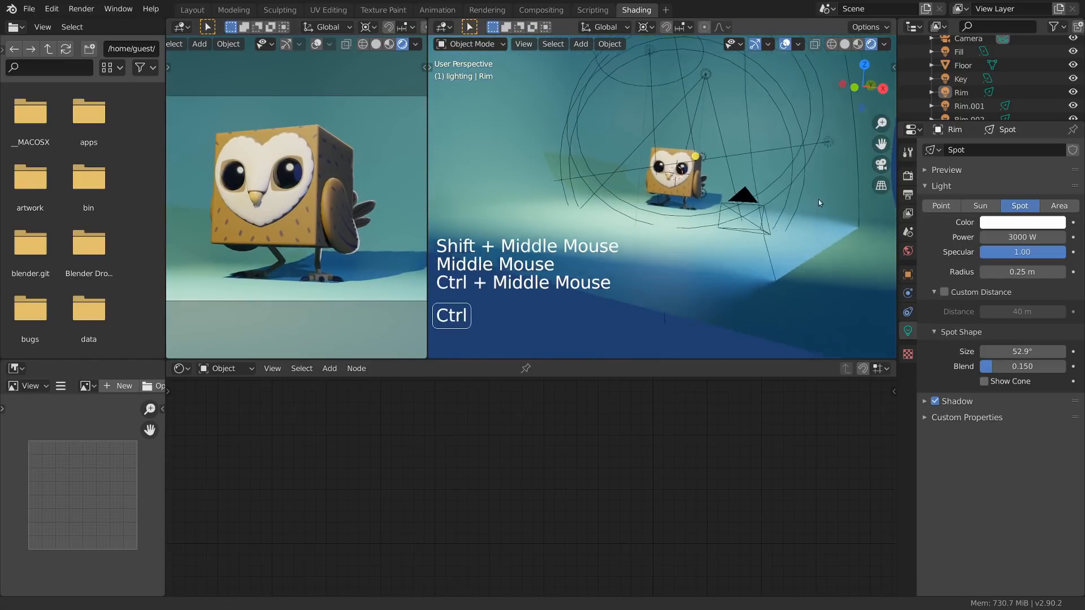
click(960, 51)
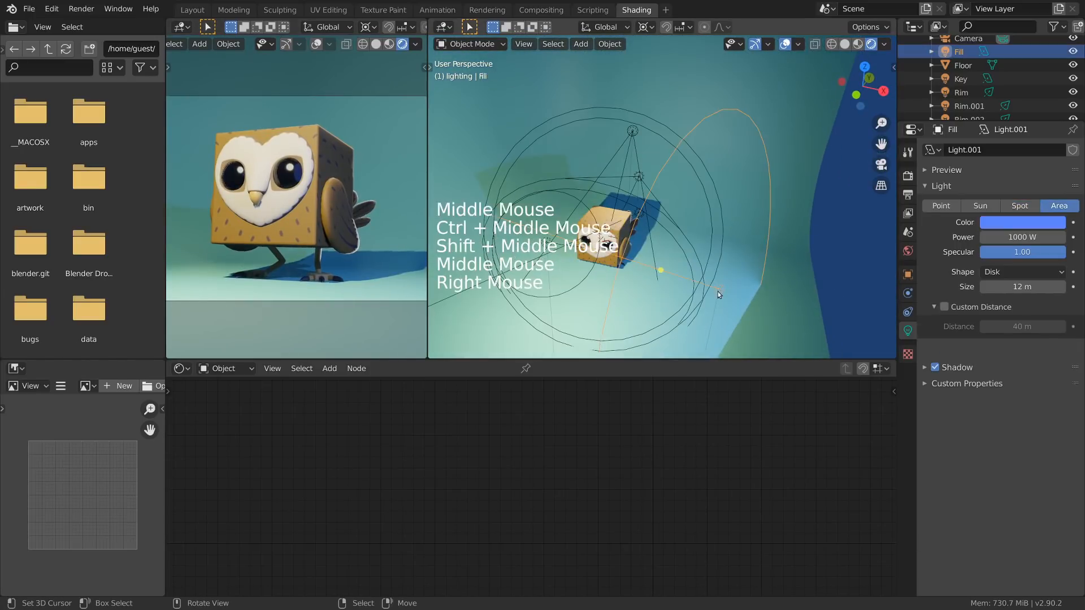
key(r)
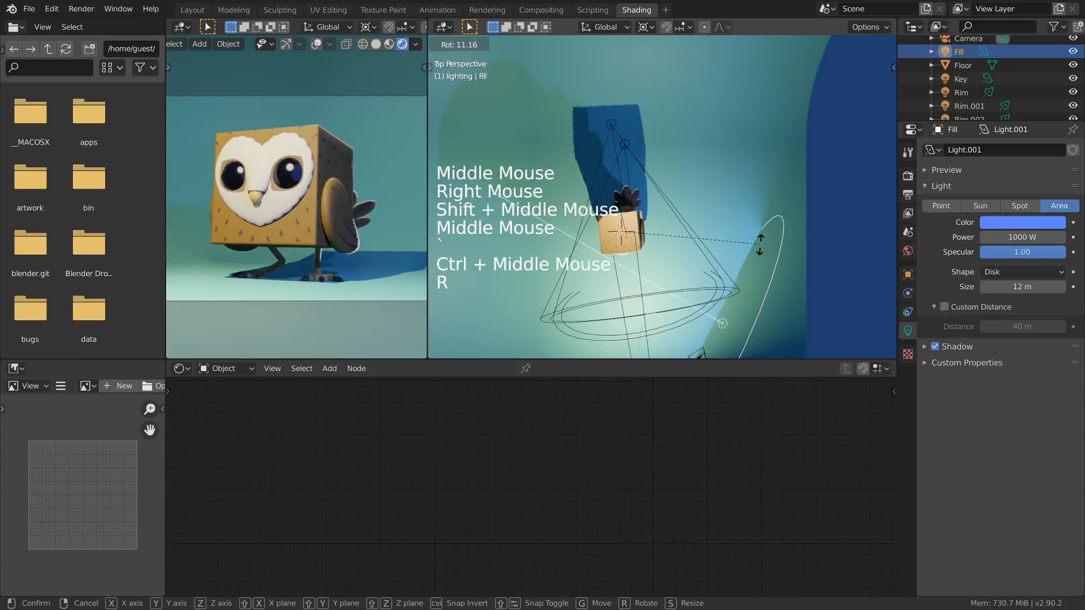
click(192, 9)
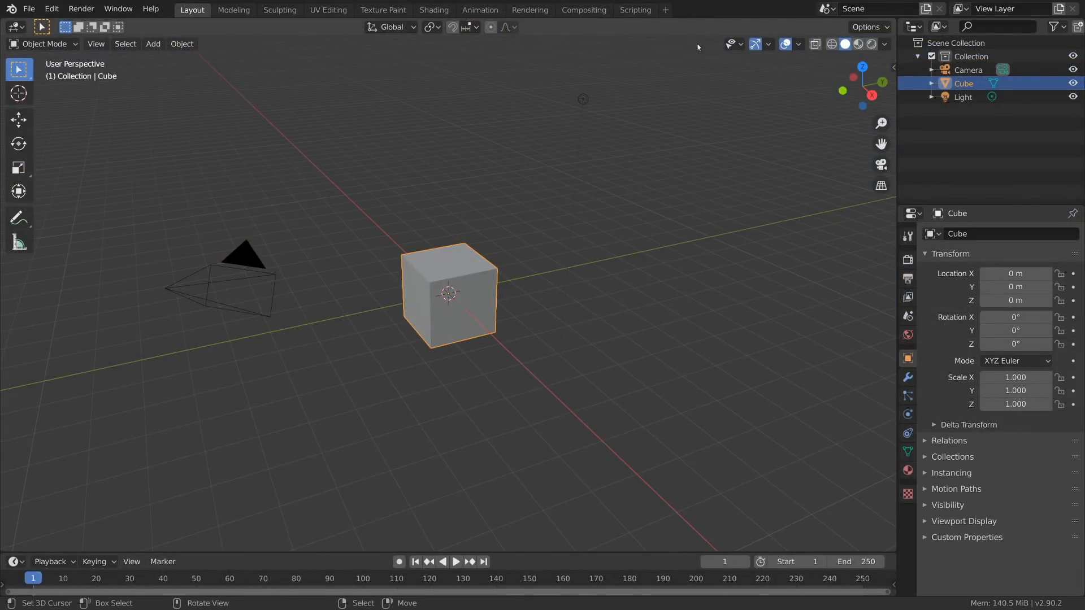
mouse_move(592, 280)
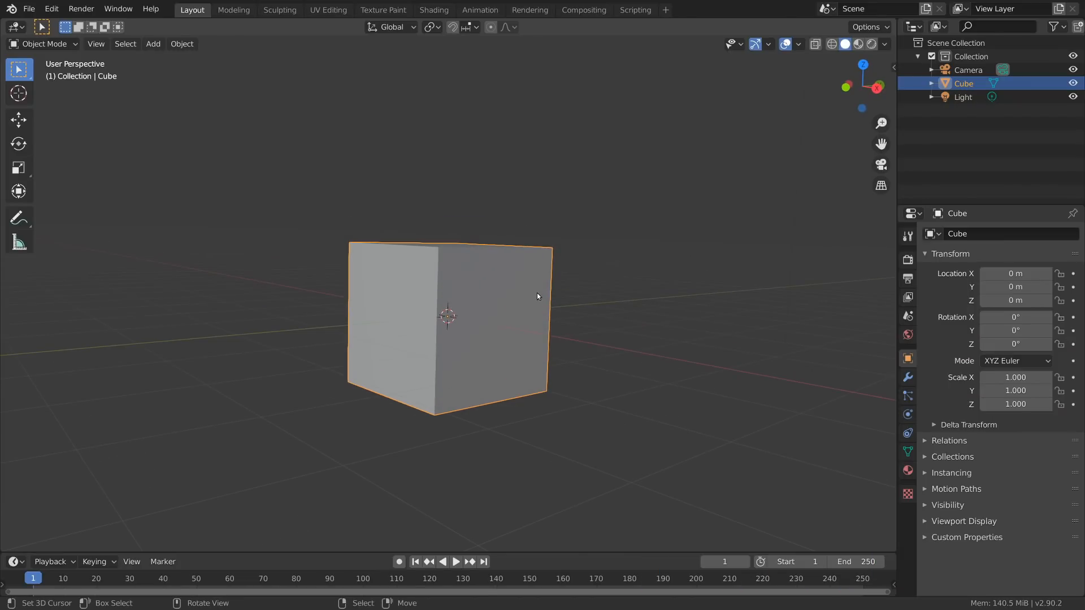
mouse_move(527, 299)
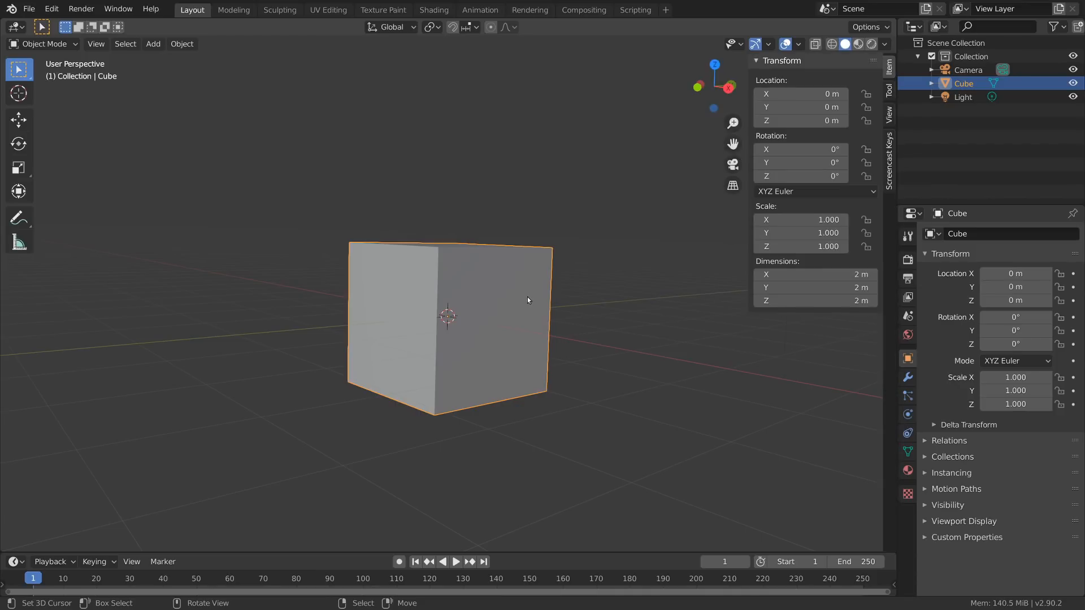
Step: Hide the N sidebar and move the default cube 1 m up along Z onto the grid
click(889, 152)
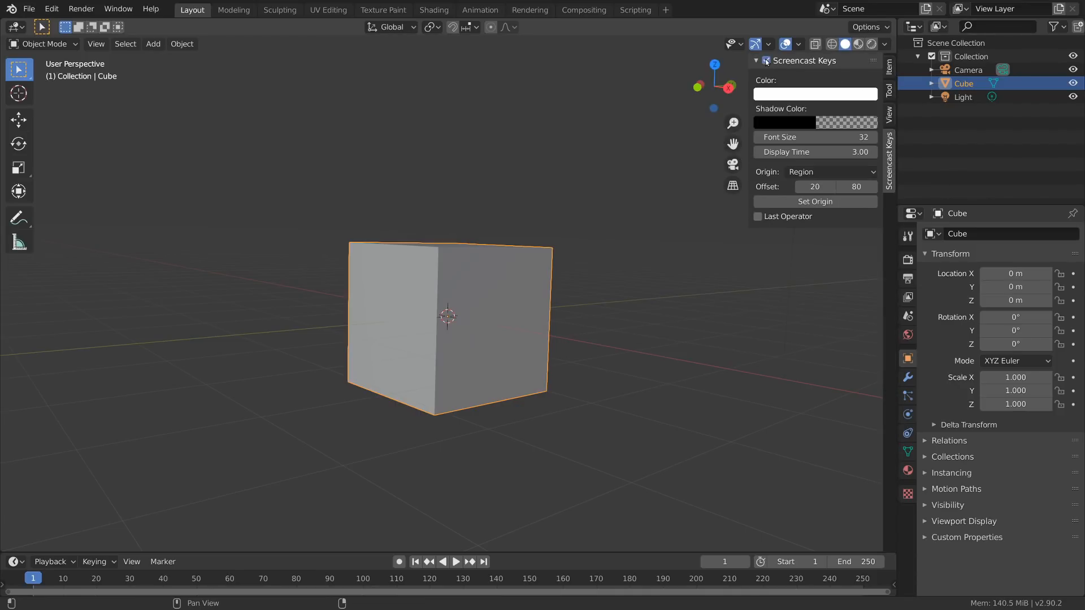
key(n)
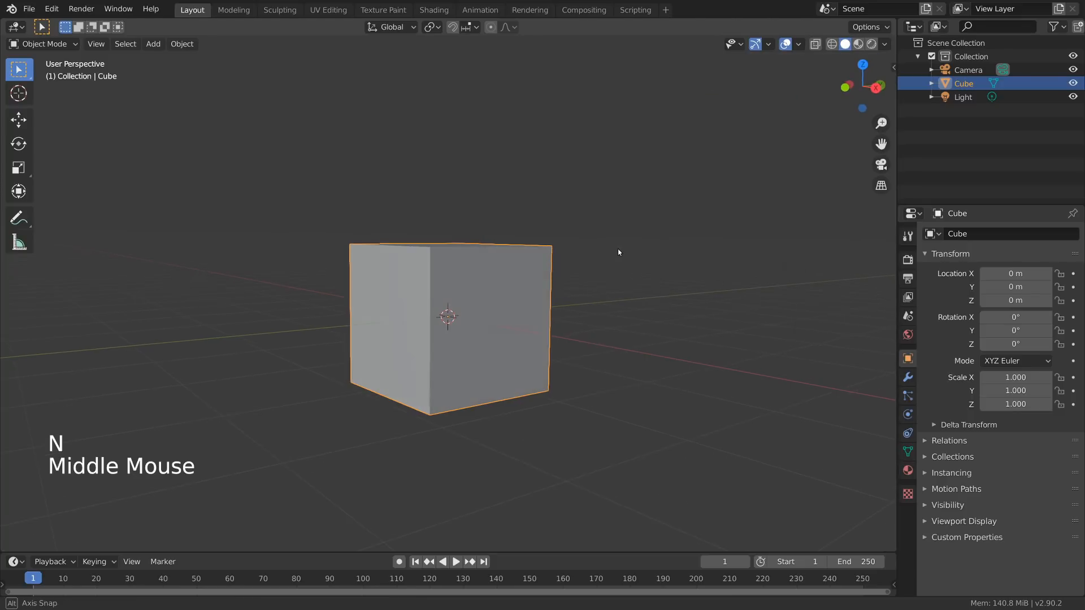
key(g)
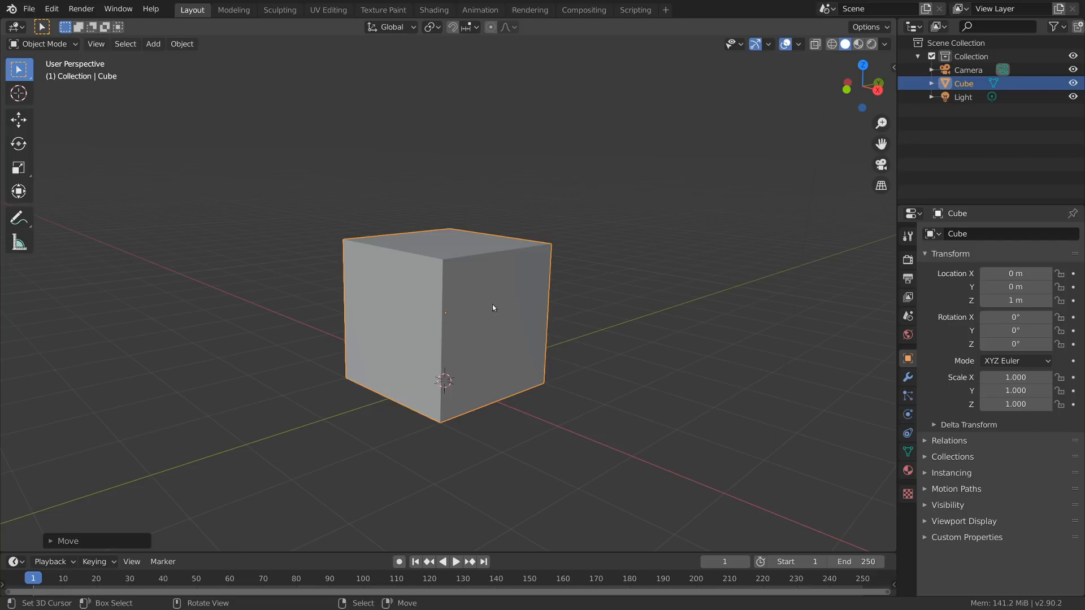
mouse_move(469, 327)
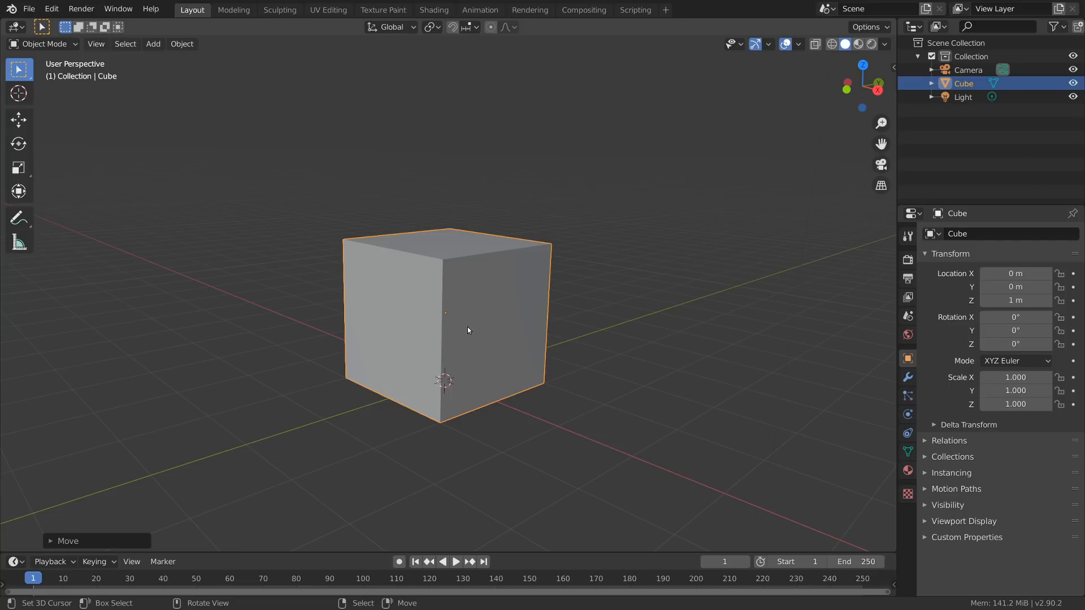
Step: Add a thin second cube, subdivide its face and move vertices into a heart outline
key(shift+a)
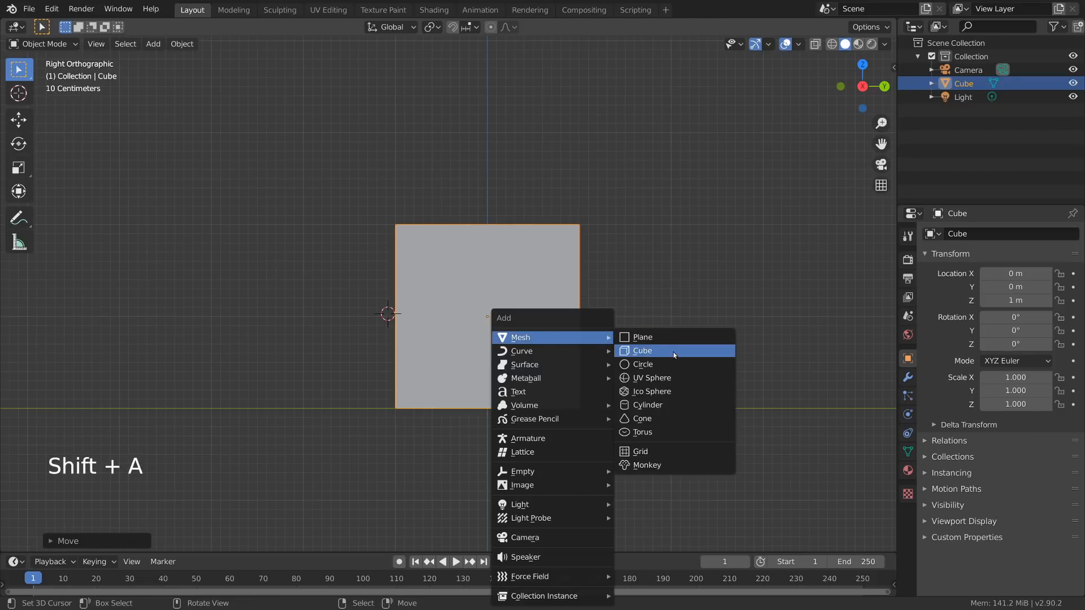
click(641, 351)
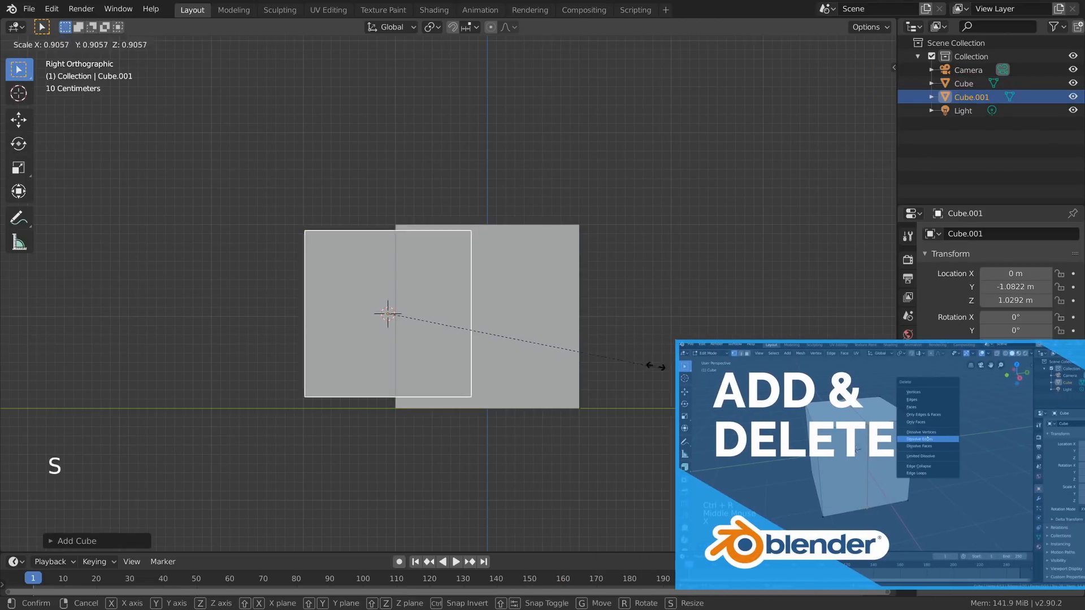
key(z)
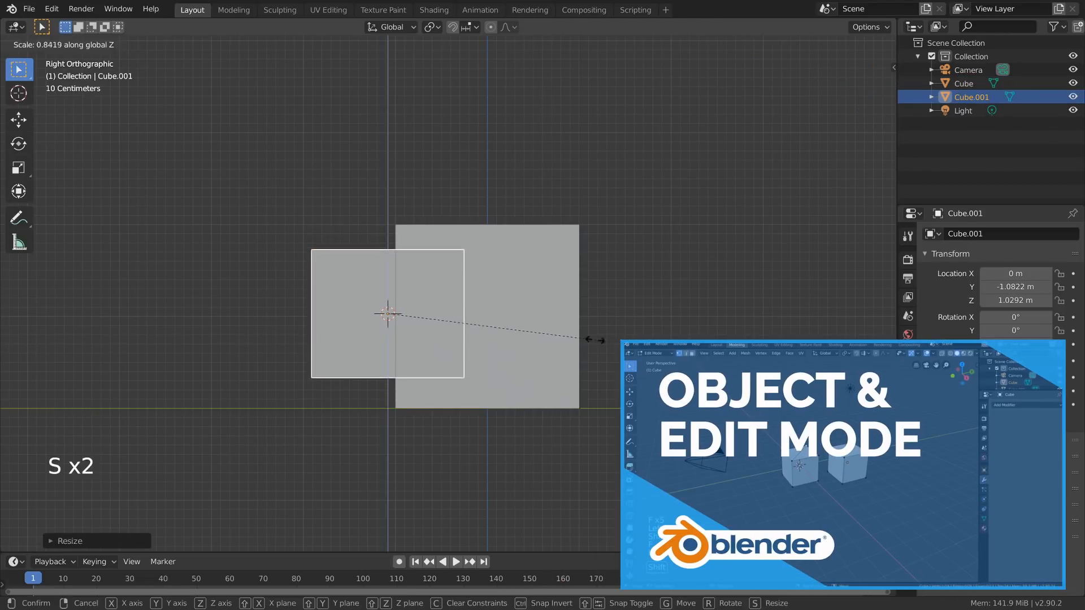
mouse_move(499, 338)
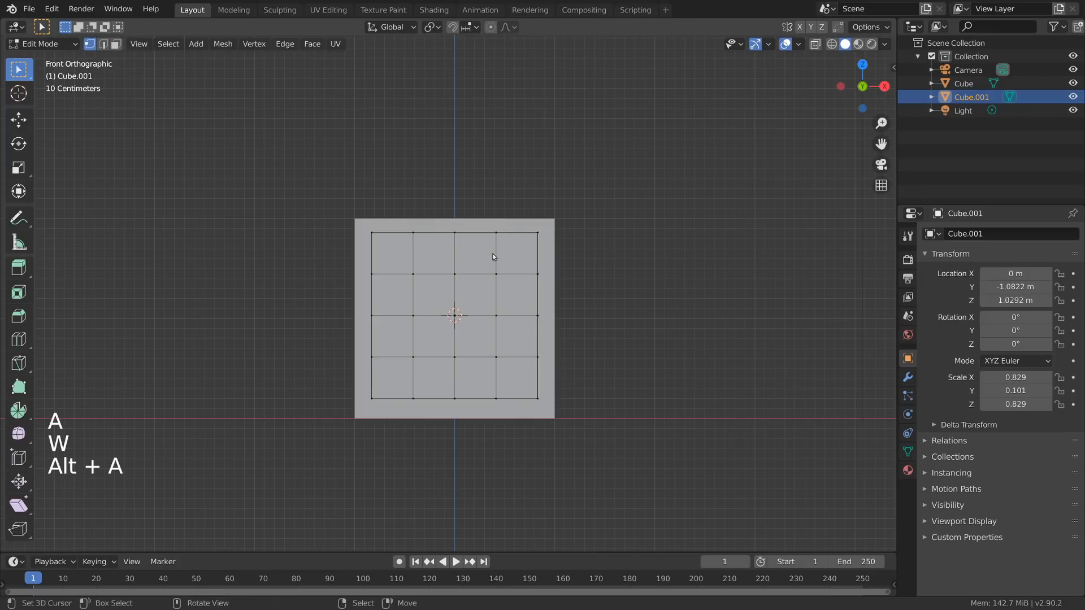
key(g)
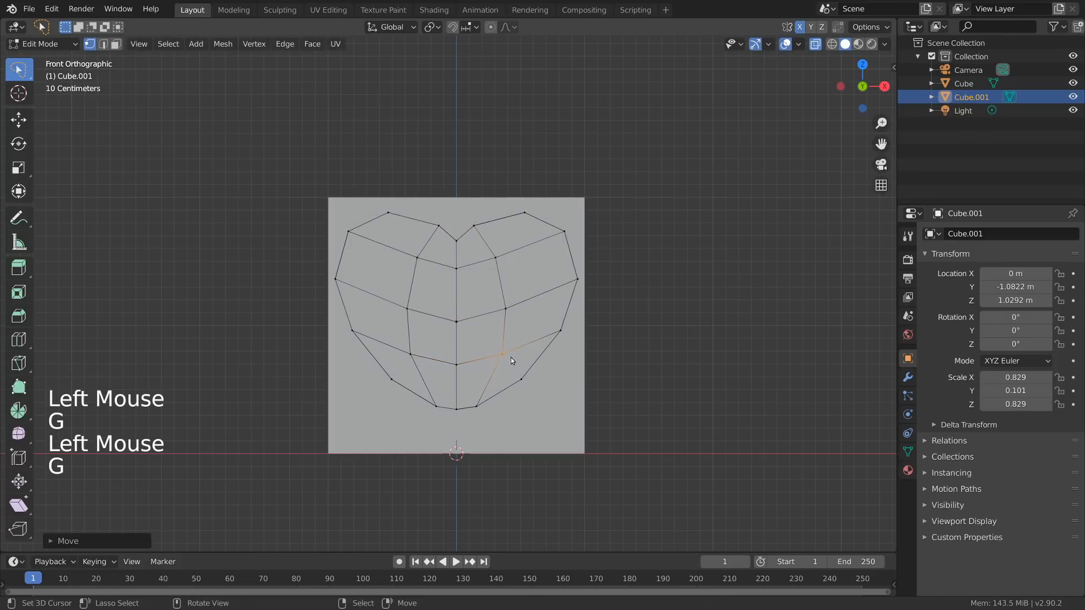
key(Tab)
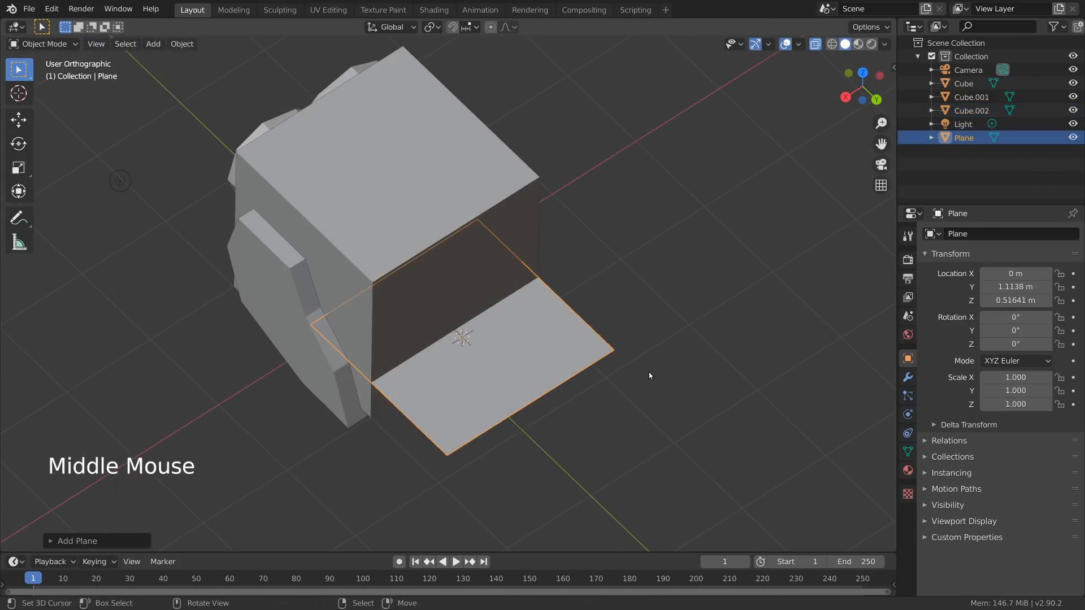
Step: Scale and place a leg cylinder under the body, duplicating it as a bent lower leg
key(s)
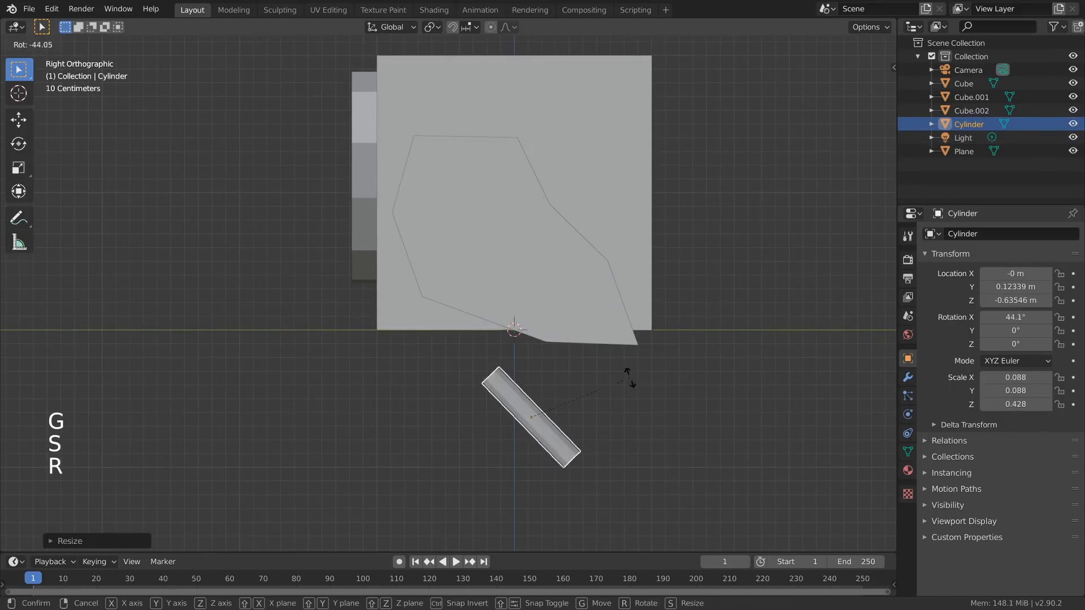
key(g)
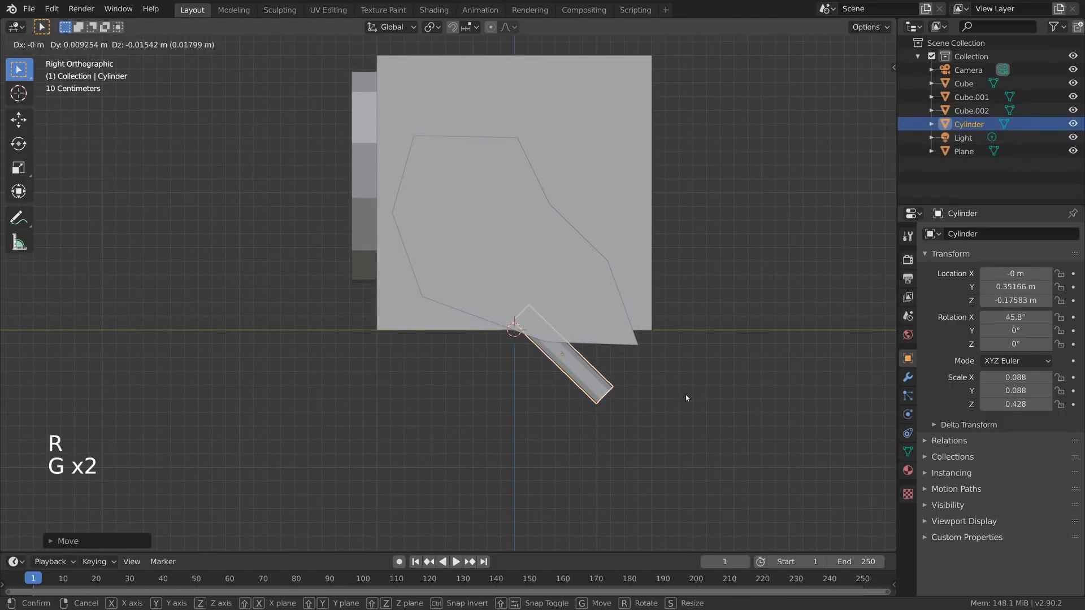
right_click(515, 330)
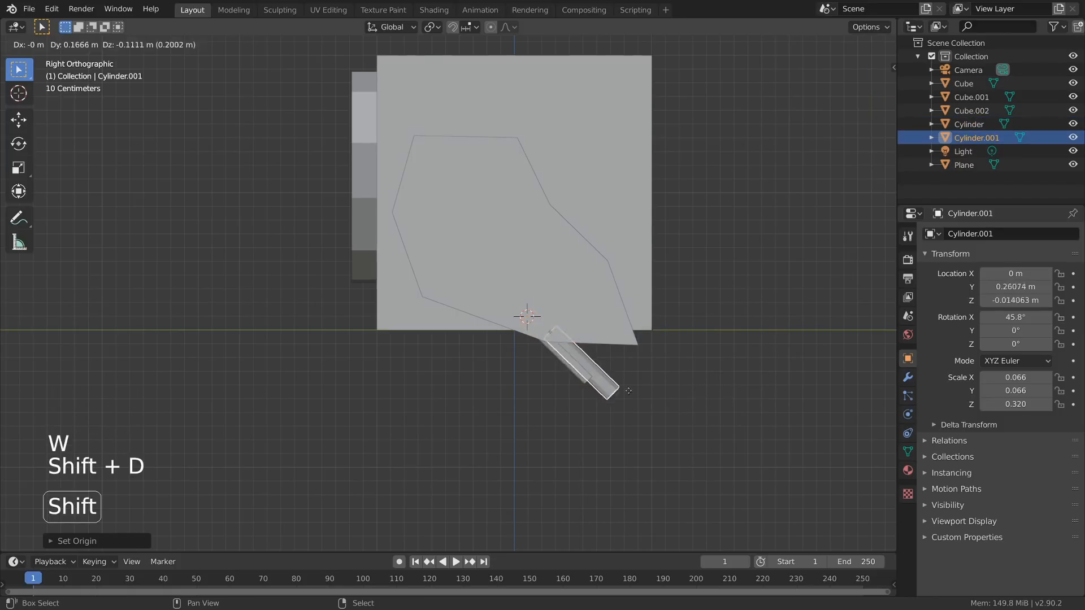
key(r)
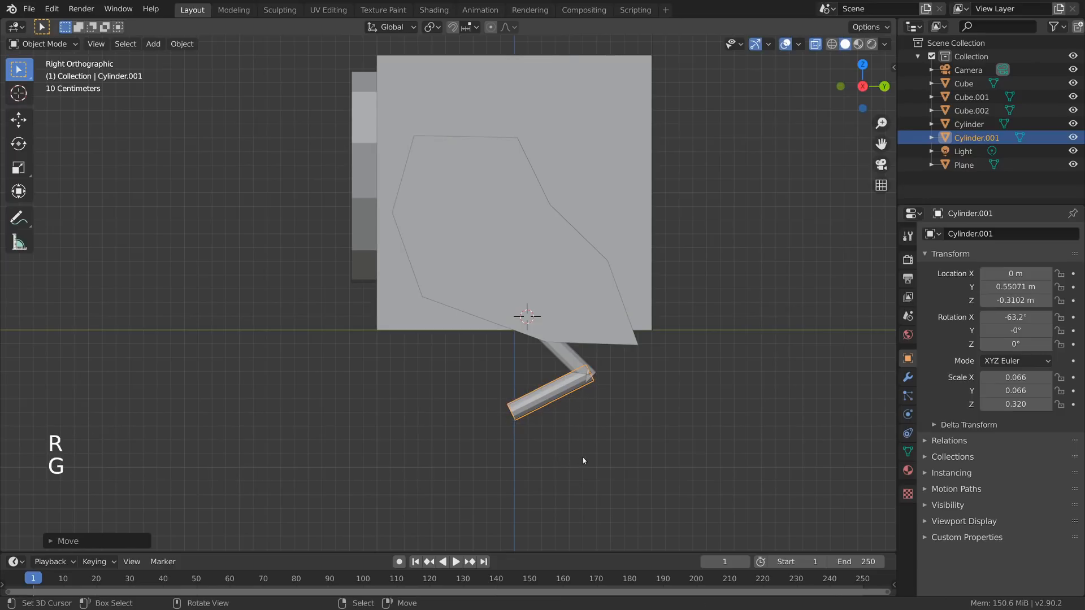
key(Tab)
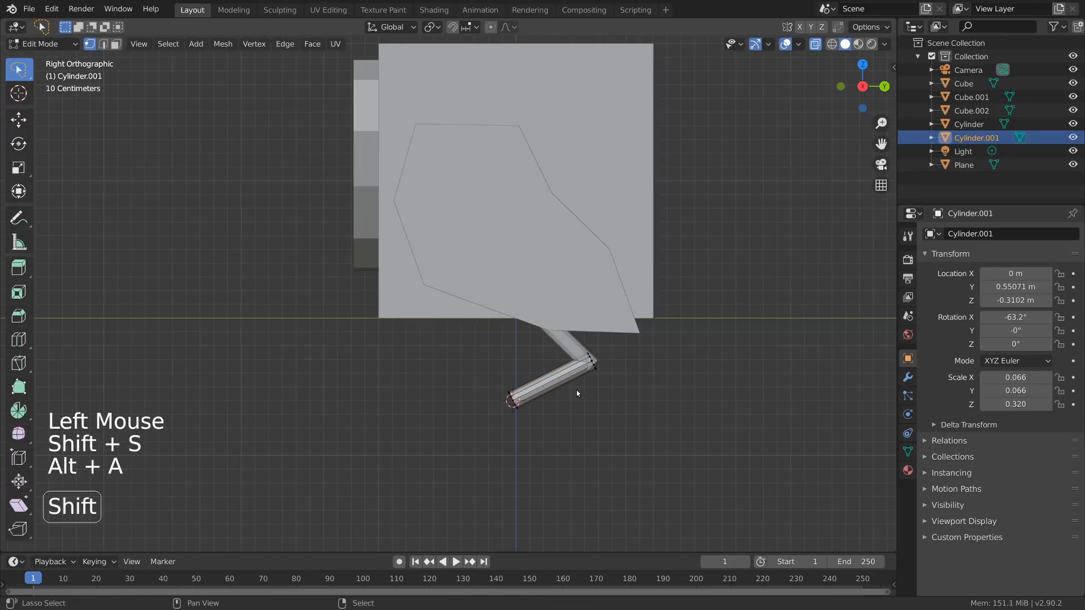
Step: Add a small resized cube as the foot, then reopen the heart for mesh editing
key(shift+a)
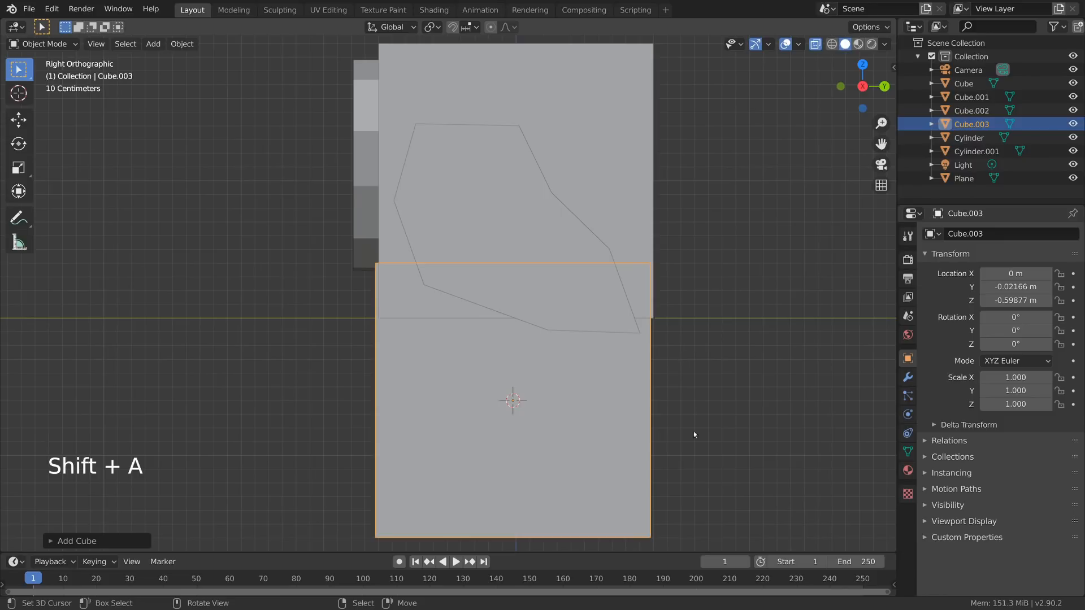
key(s)
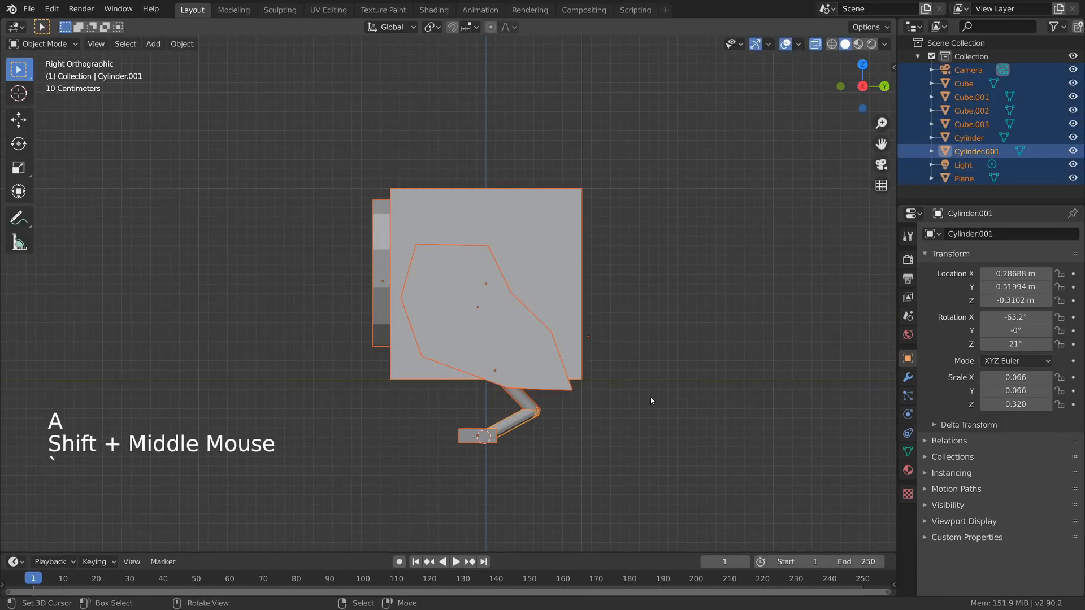
key(g)
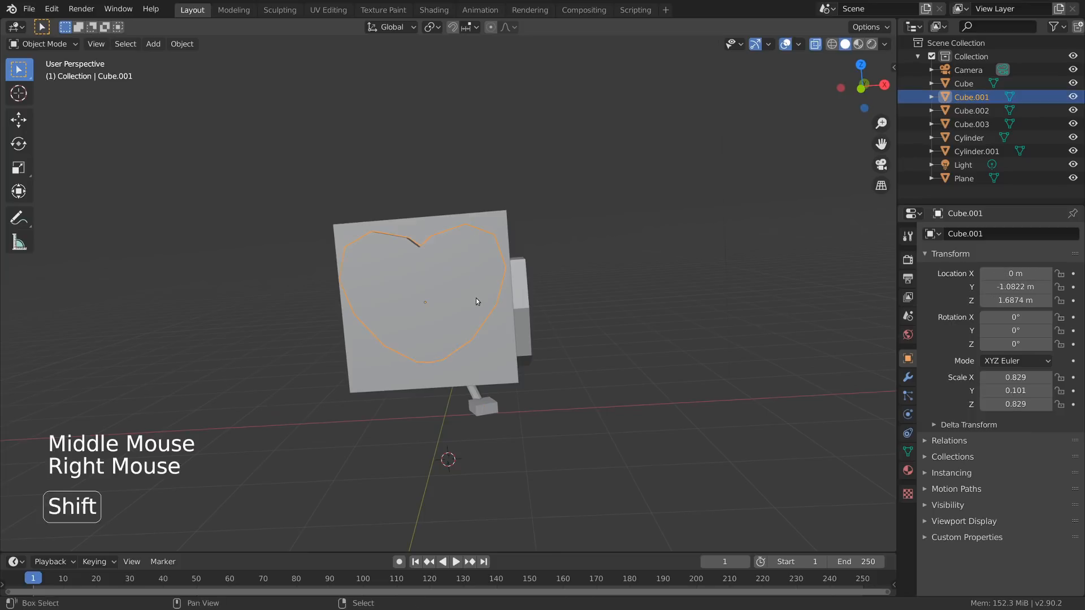
key(Tab)
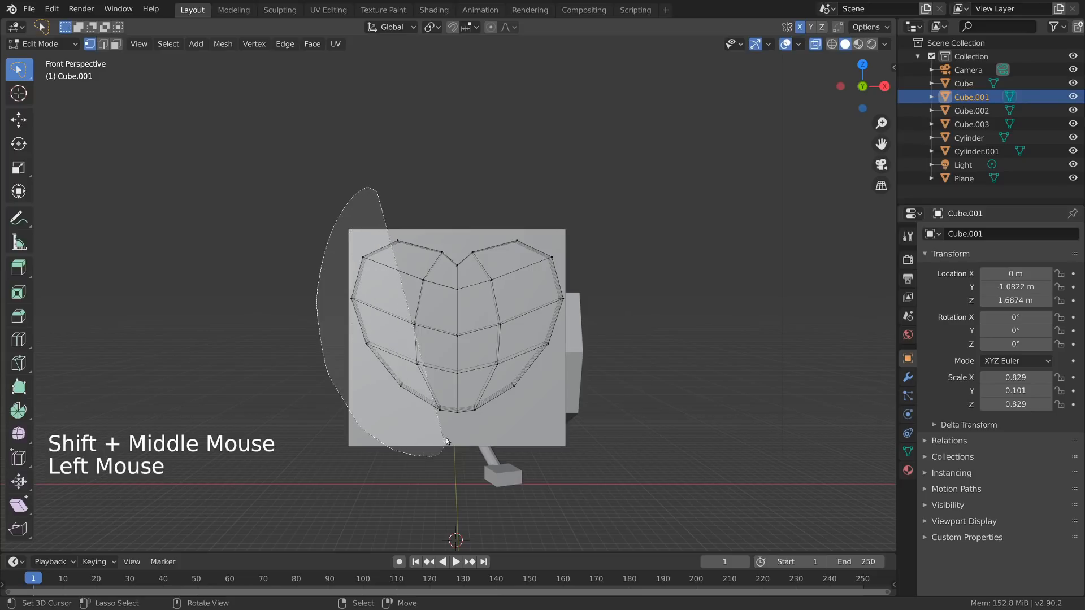
Step: Delete the heart's left half, turn on cavity shading, and add an X Mirror modifier
key(x)
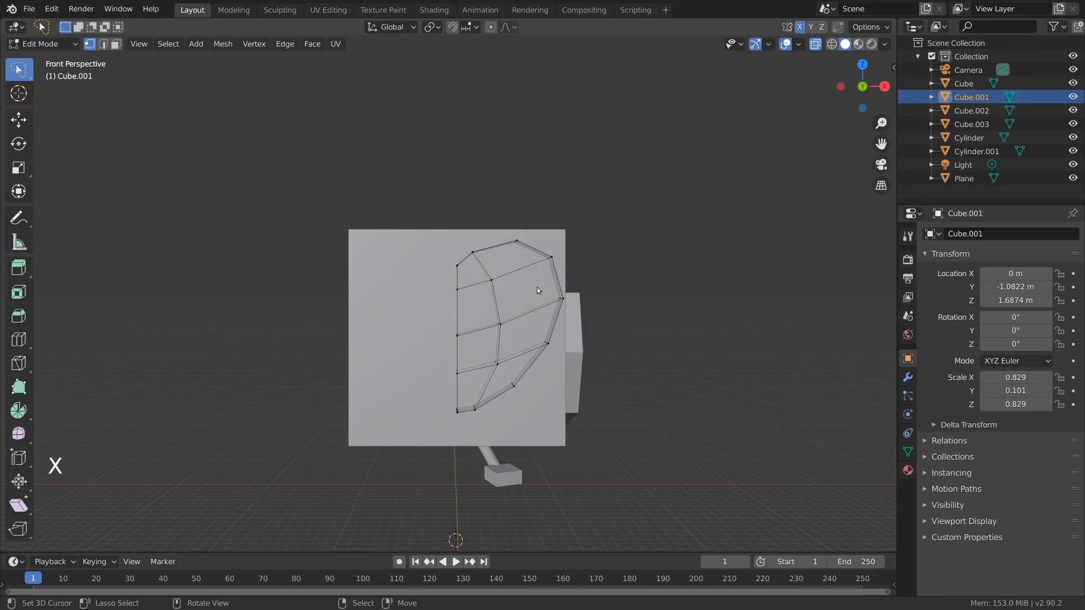
key(Tab)
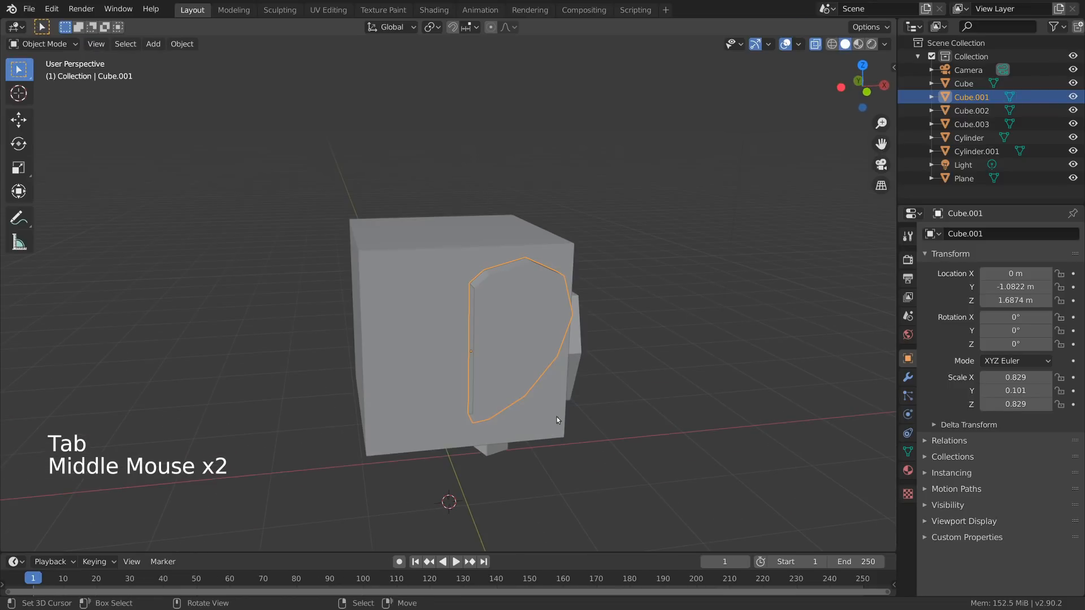
click(884, 44)
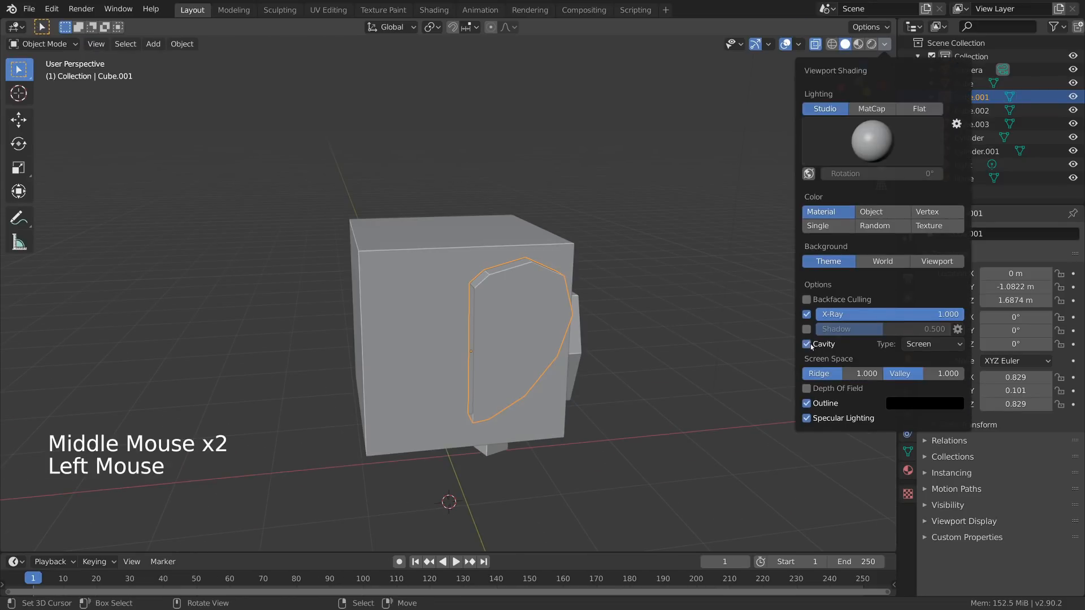
click(931, 344)
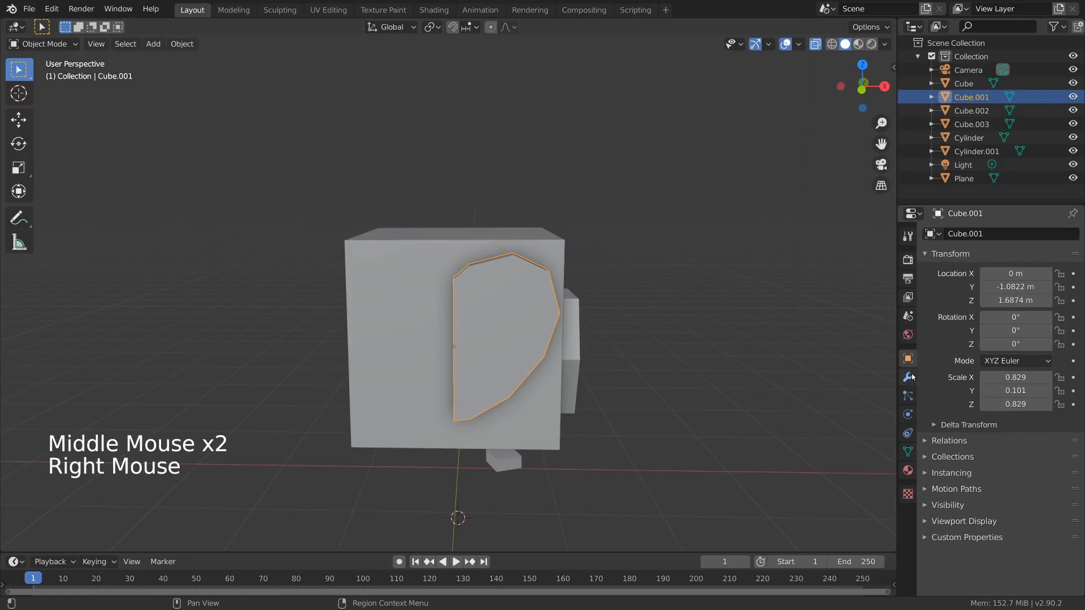
click(996, 234)
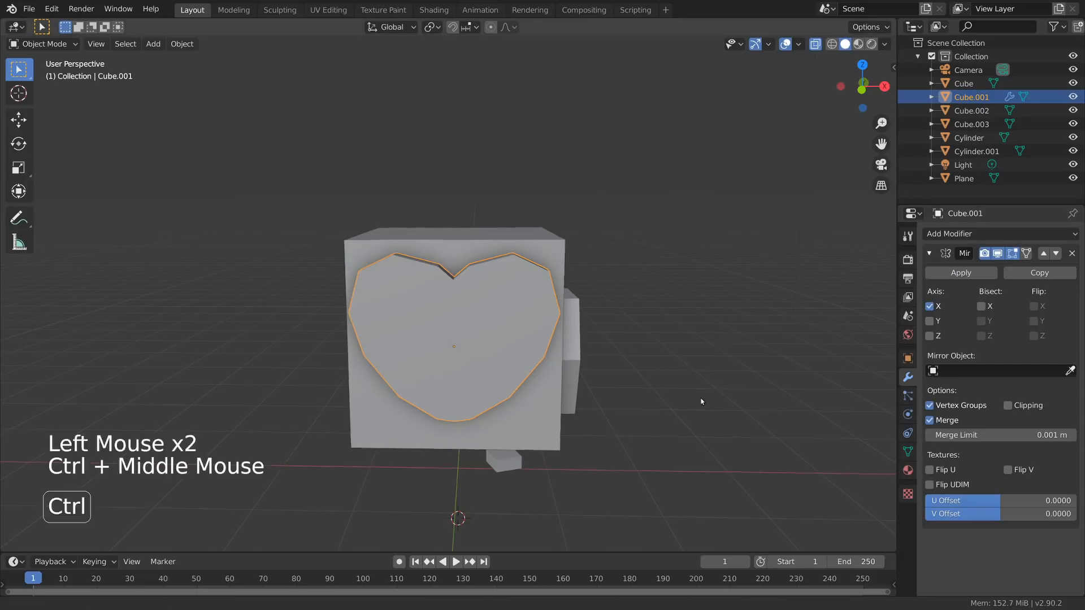
Step: Select the heart's centre vertex loop and enable Mirror Clipping before reshaping vertices
key(Tab)
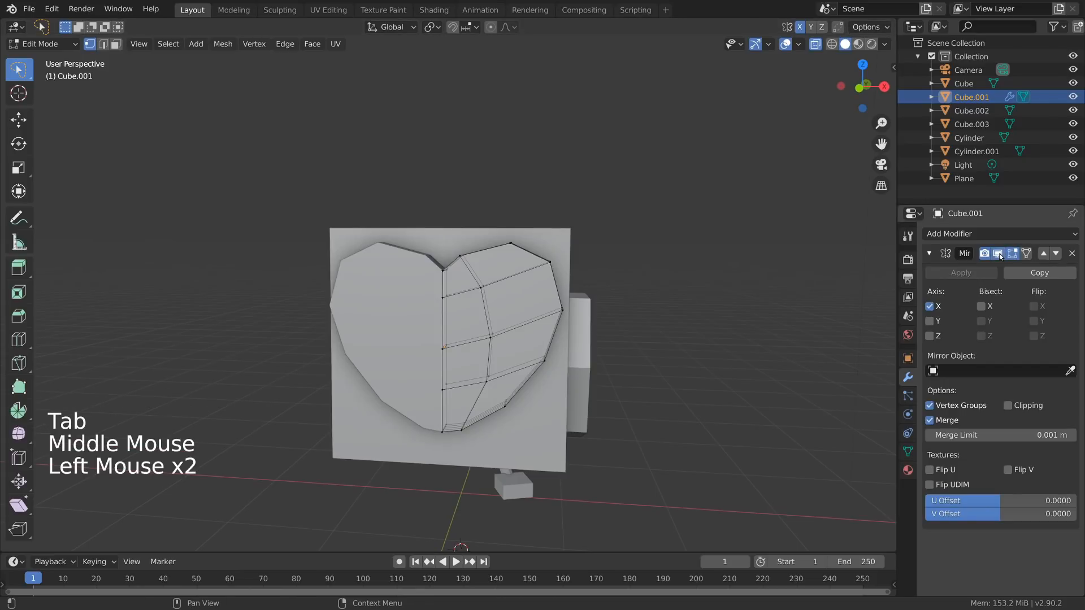
key(g)
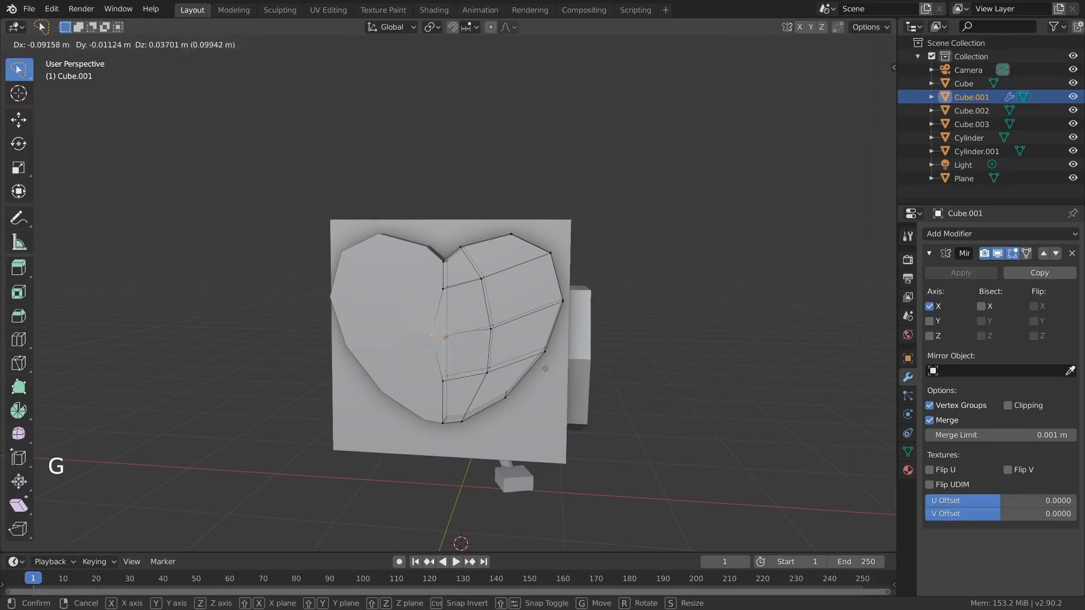
right_click(448, 333)
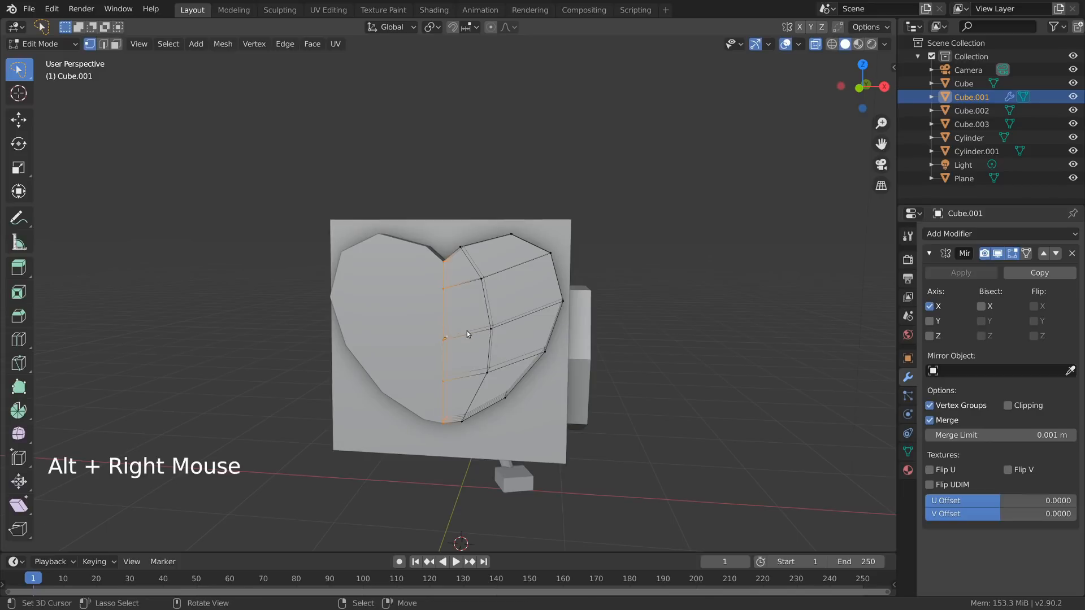
key(g)
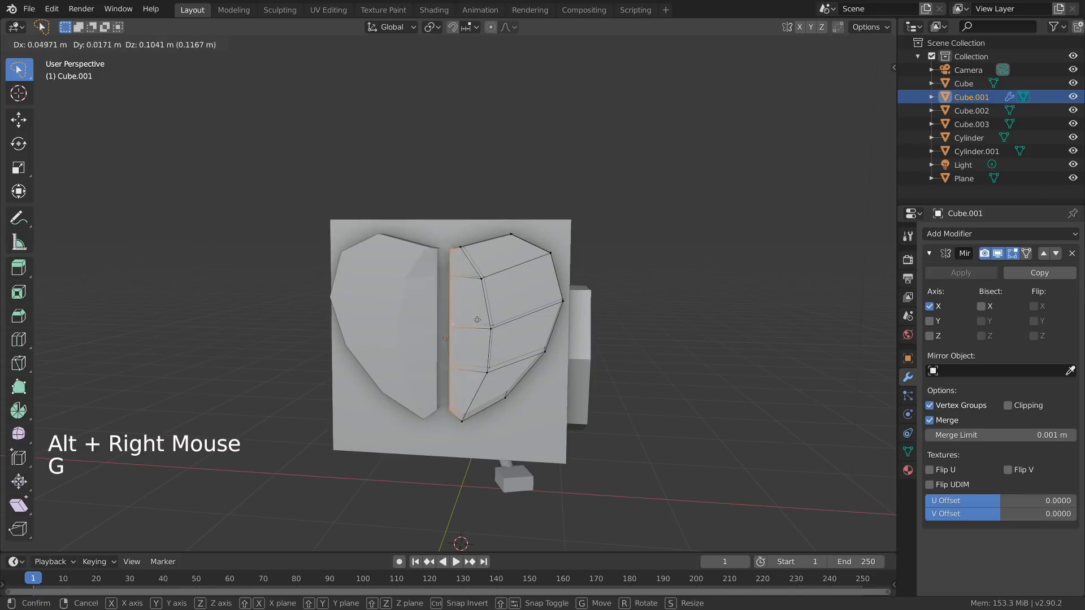
click(474, 321)
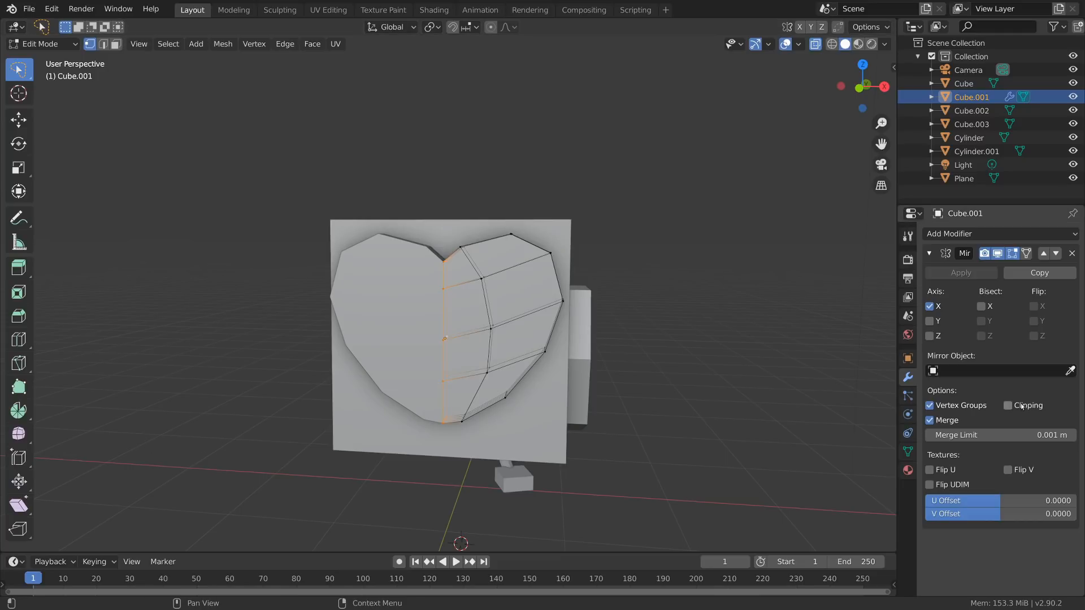
click(1007, 405)
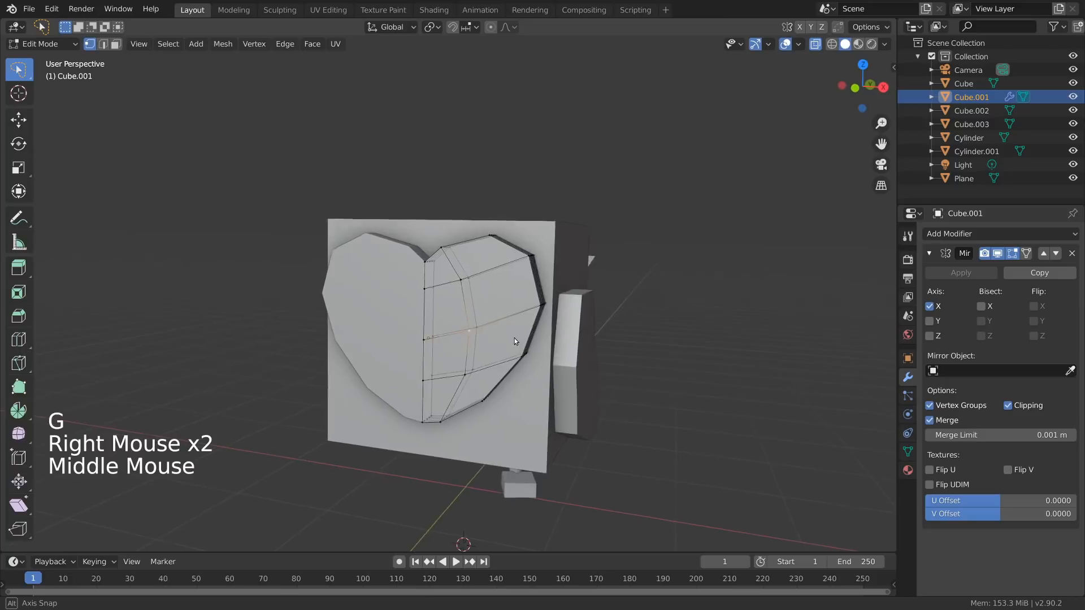
key(g)
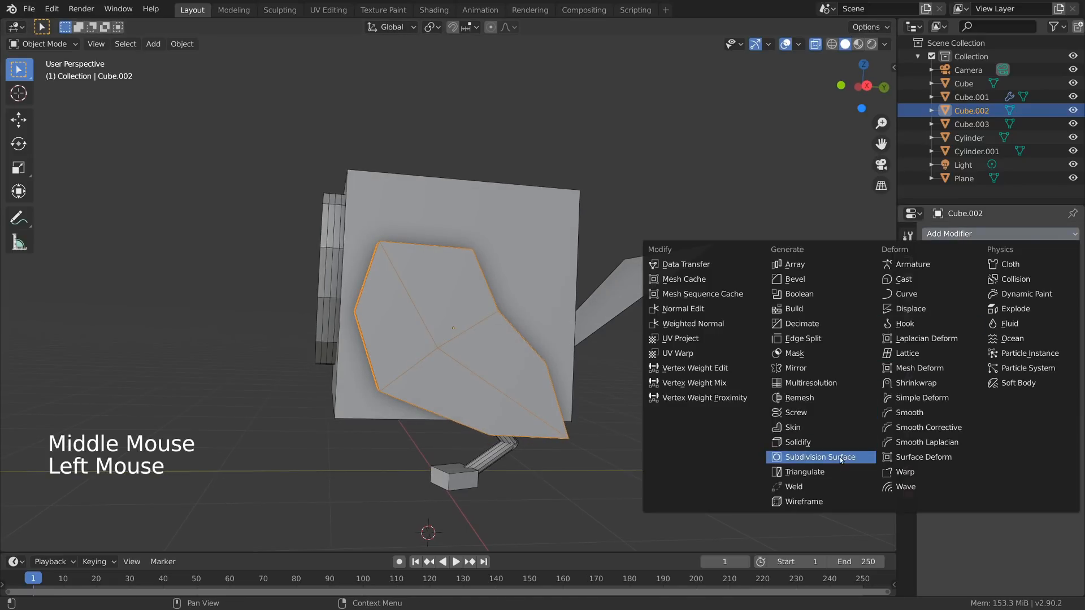
Step: Add Subdivision Surface at viewport level 2 with Optimal Display, then shape the wing teardrop
click(820, 457)
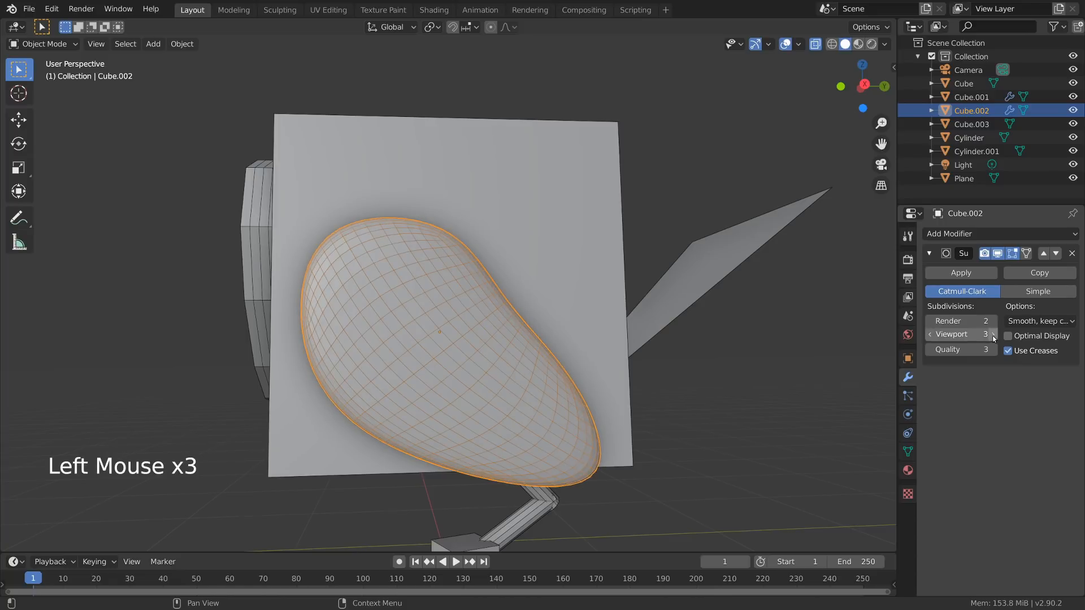
click(991, 334)
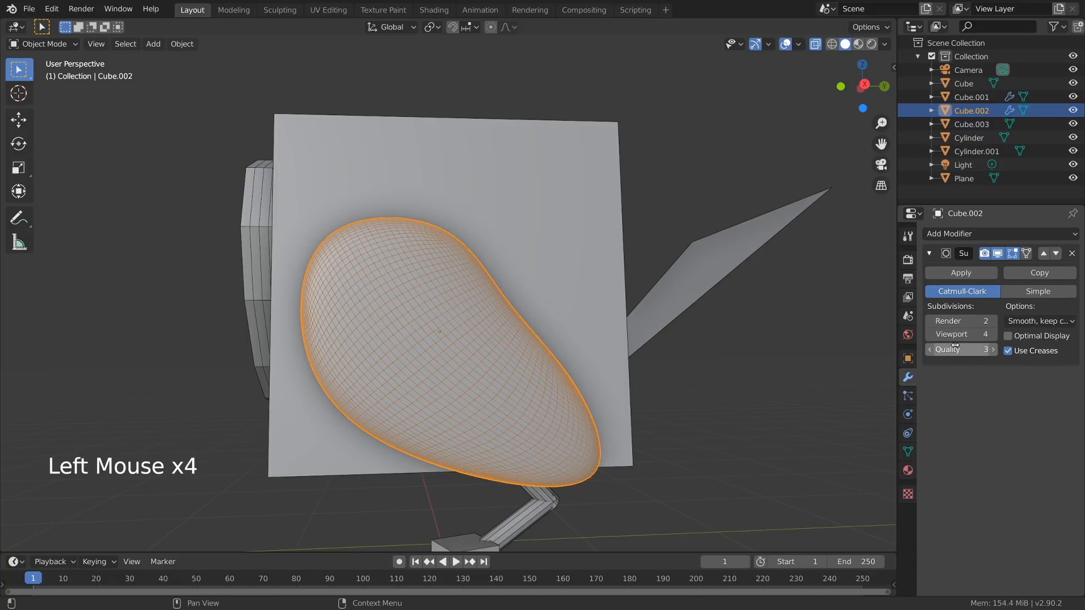
click(960, 334)
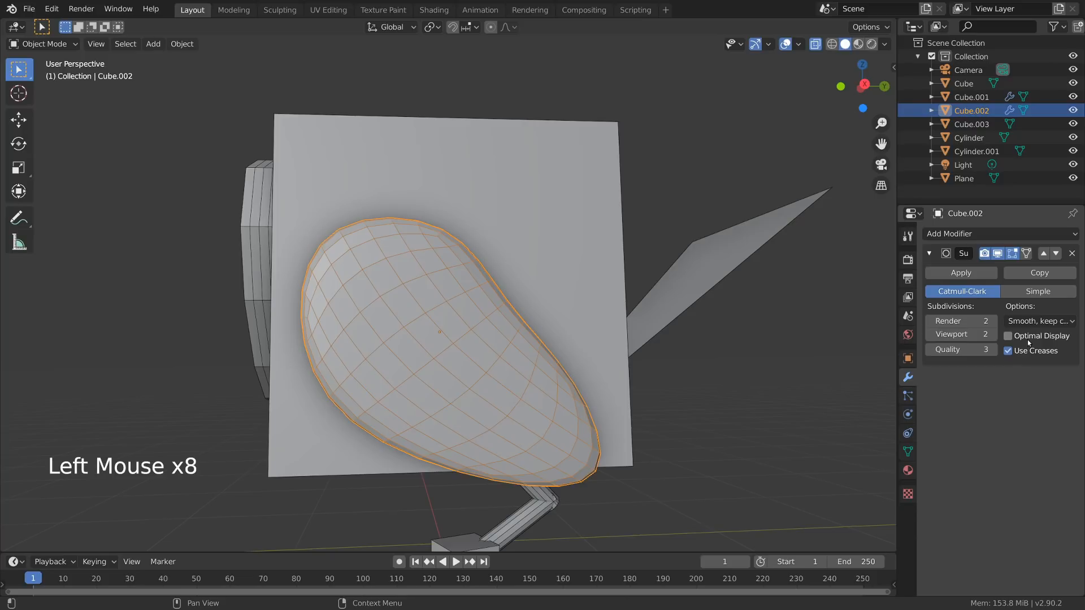
click(1008, 335)
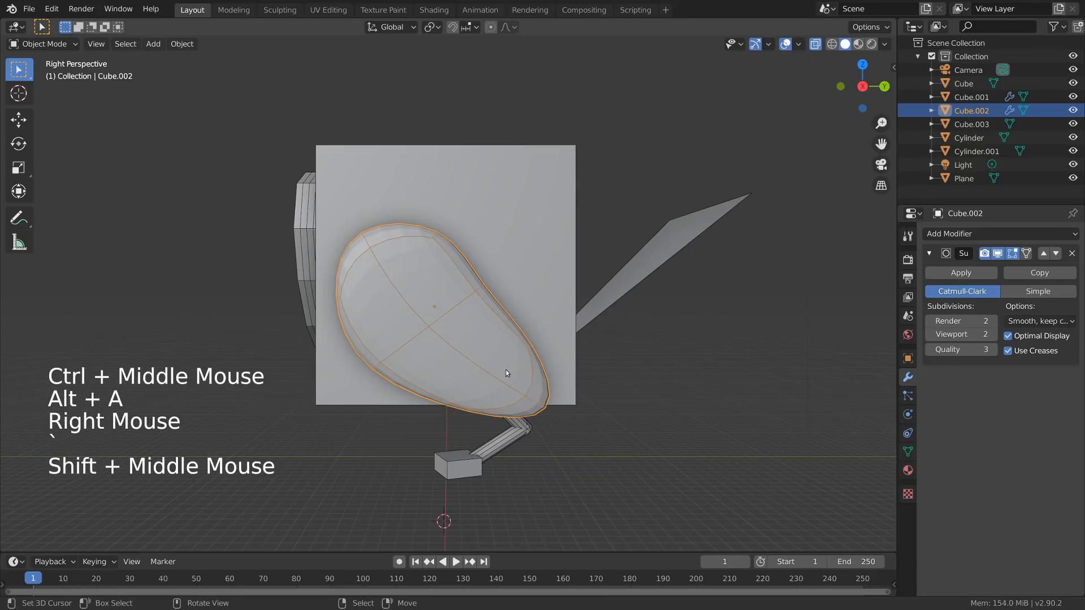
key(Tab)
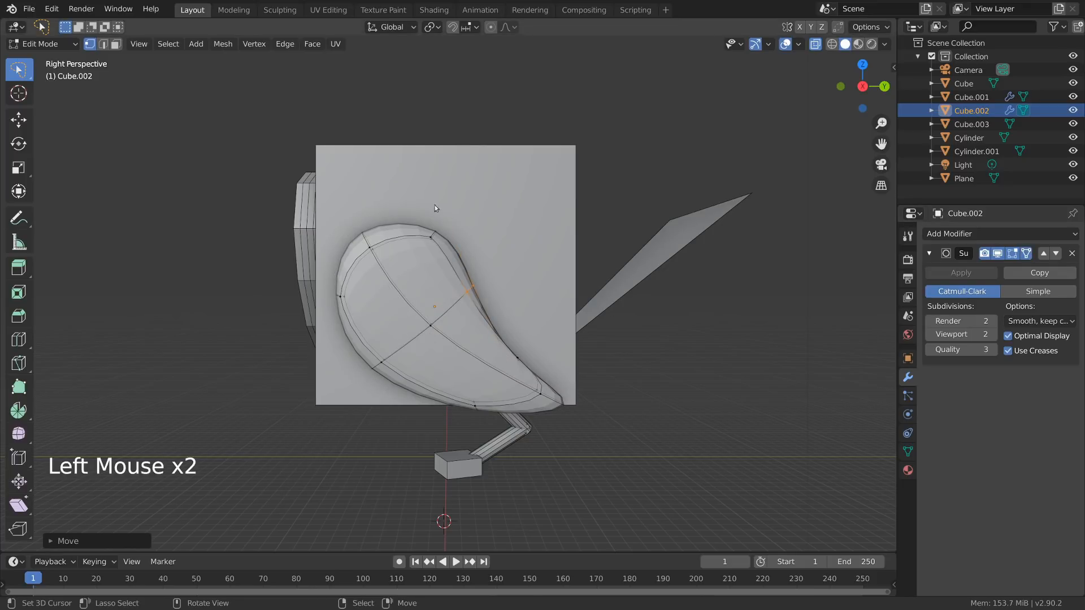
click(461, 305)
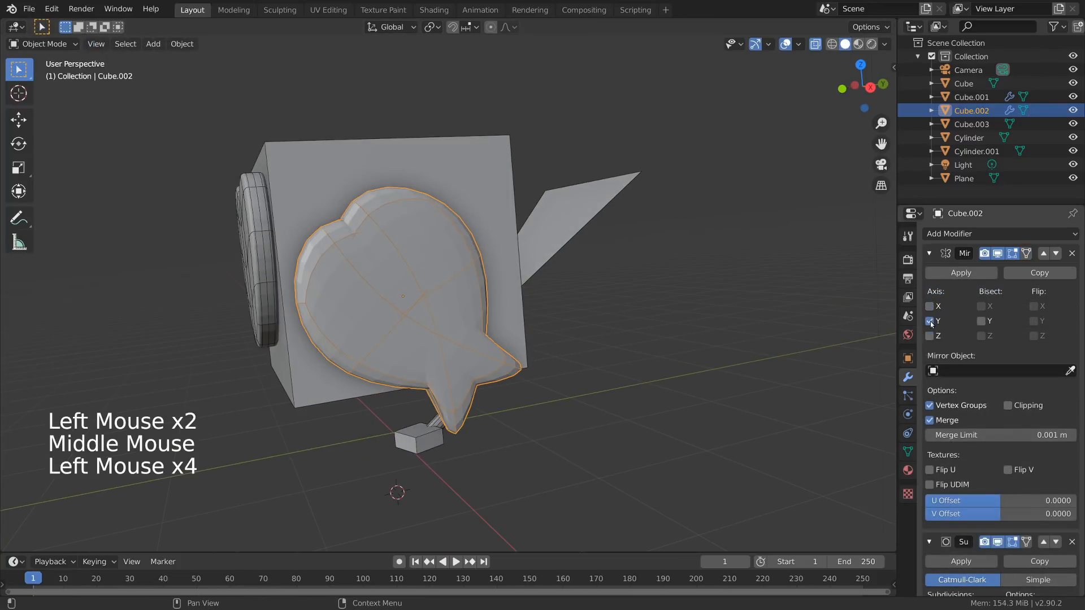
Step: Mirror Cube.002 on X around the body object after trying Y, then select the leg
click(930, 306)
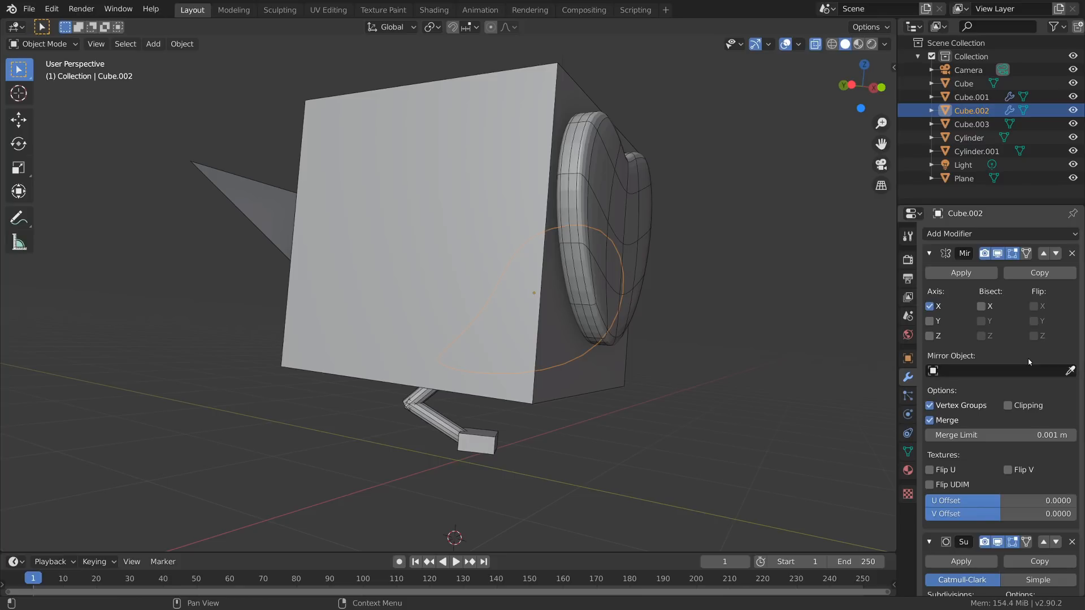
mouse_move(1045, 375)
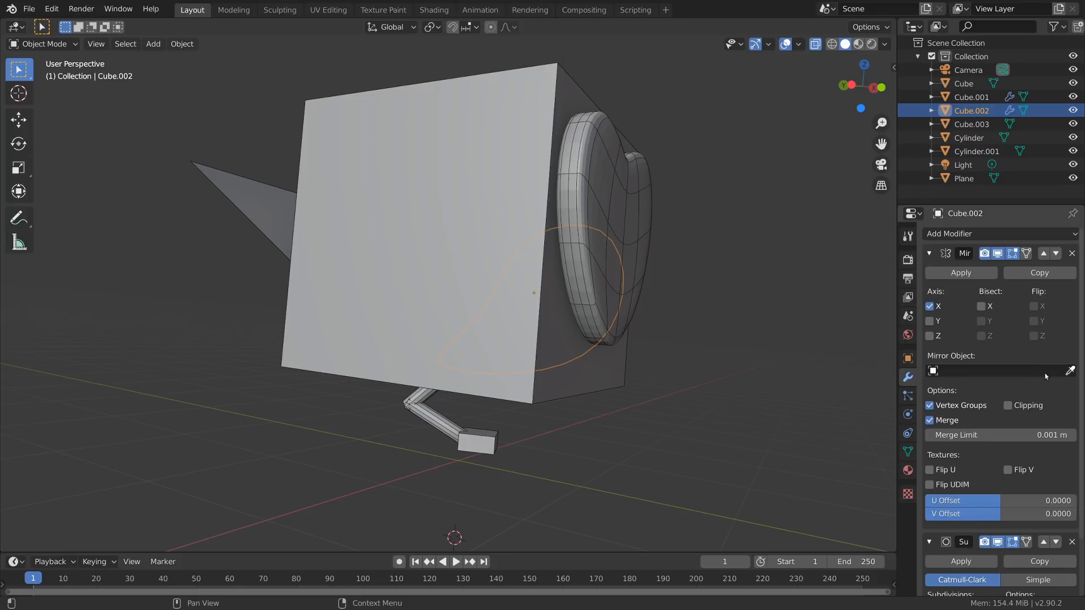
click(1069, 370)
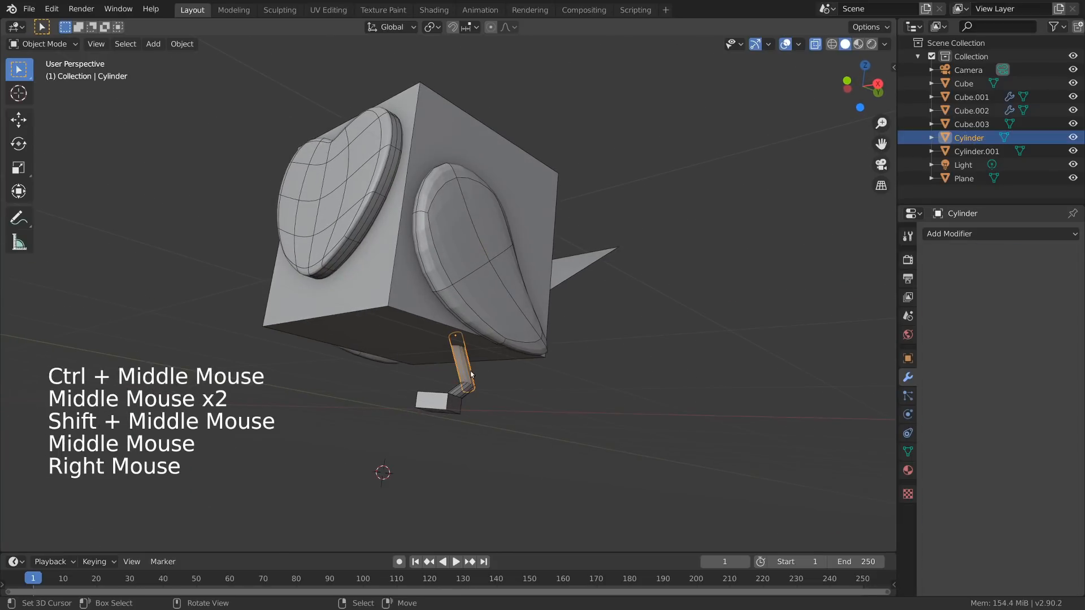
click(997, 233)
text(lighting)
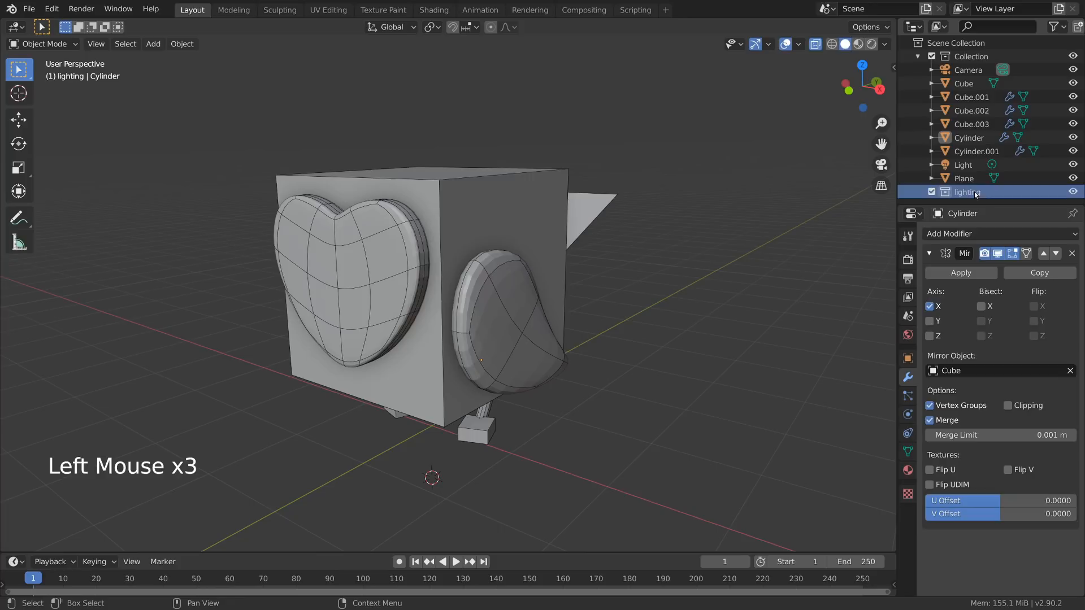
Step: Exclude the 'lighting' collection holding Camera and Light, and start renaming the main collection
click(968, 68)
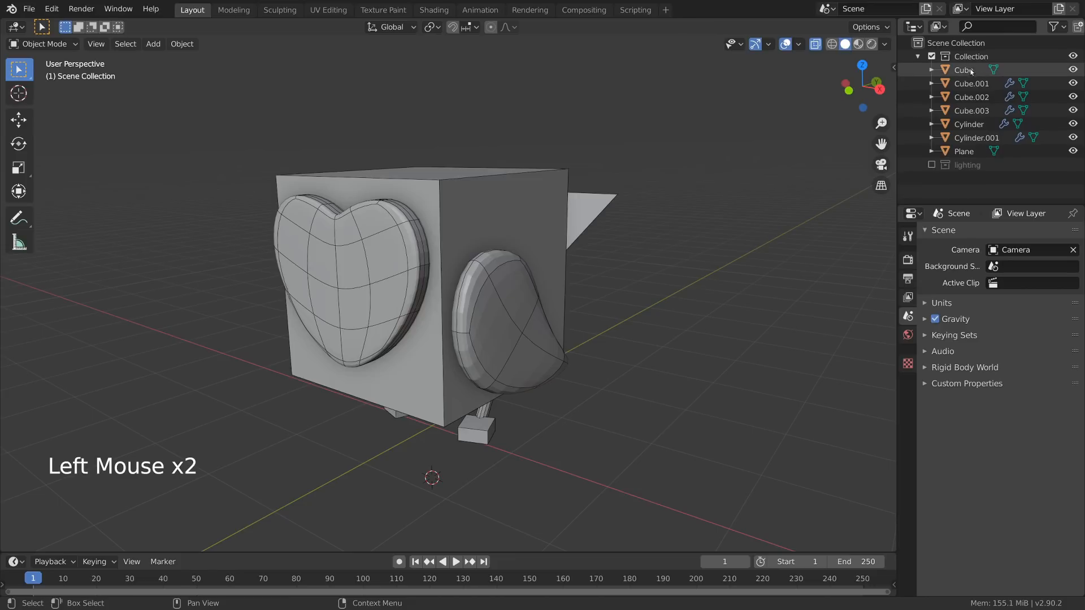
click(970, 56)
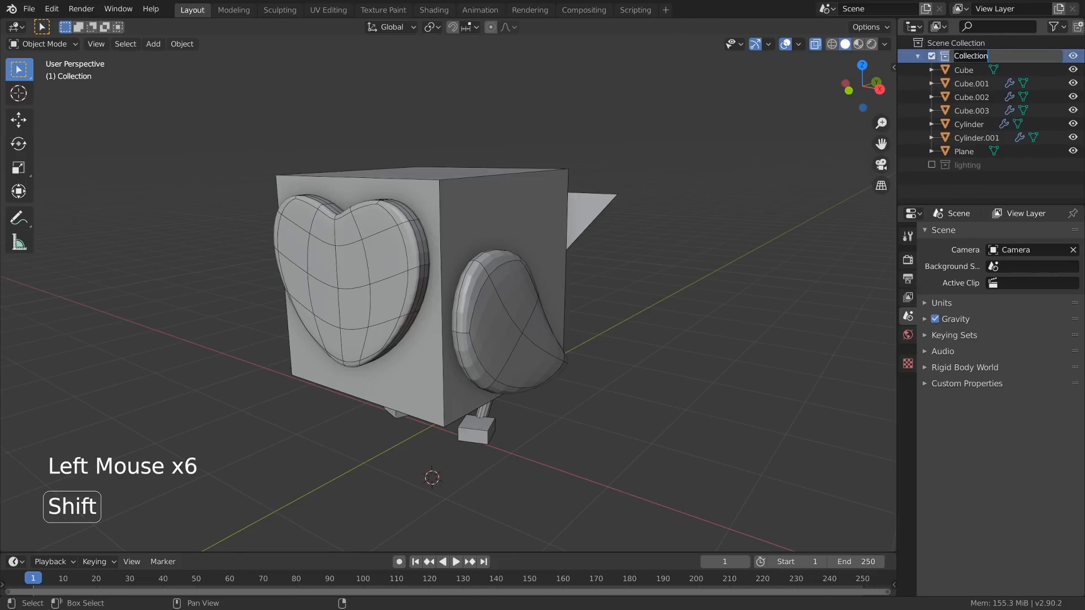